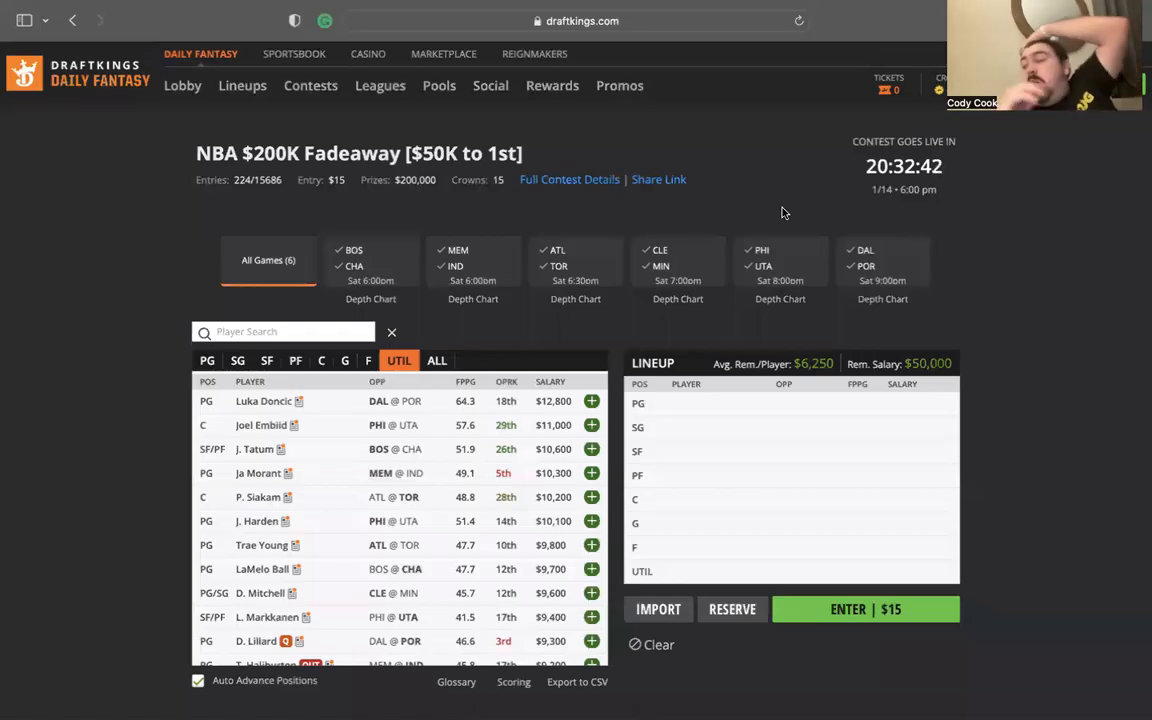
mouse_move(603, 189)
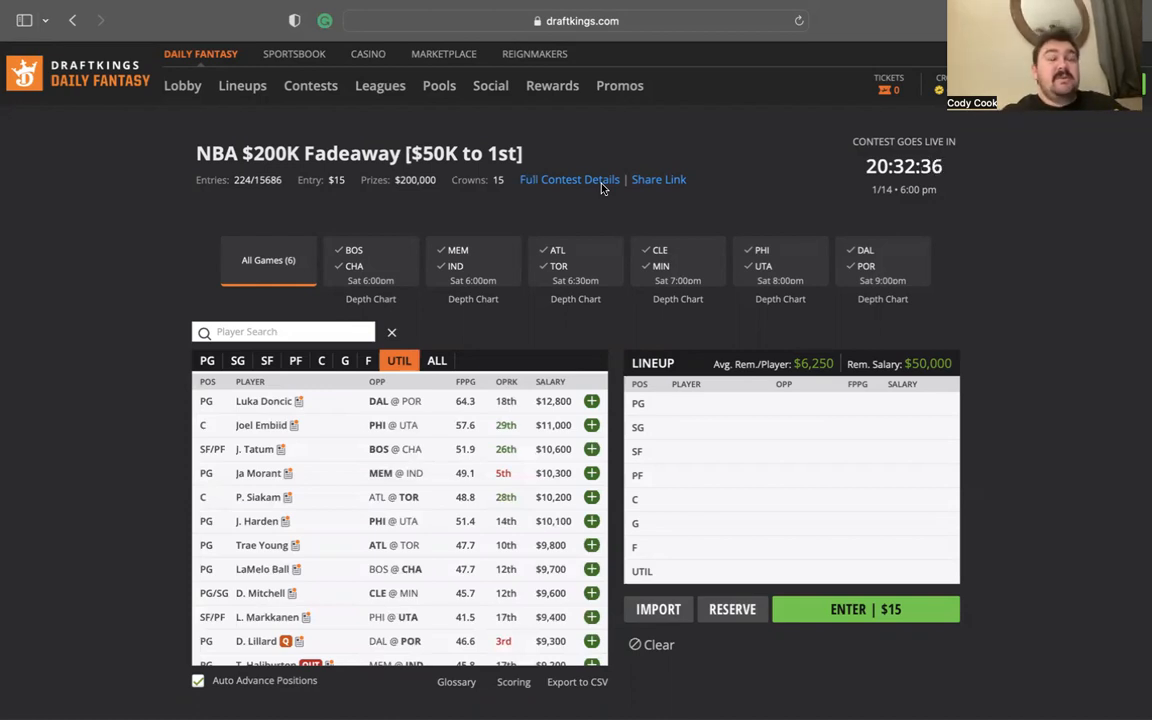
mouse_move(538, 177)
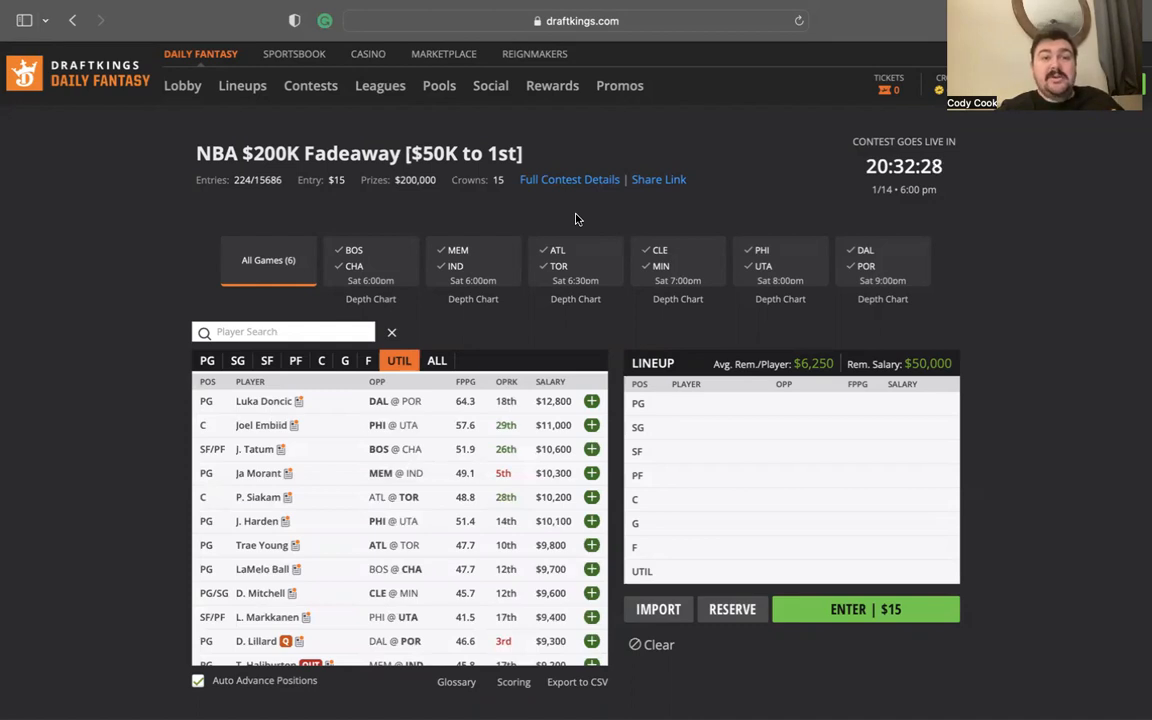
mouse_move(409, 306)
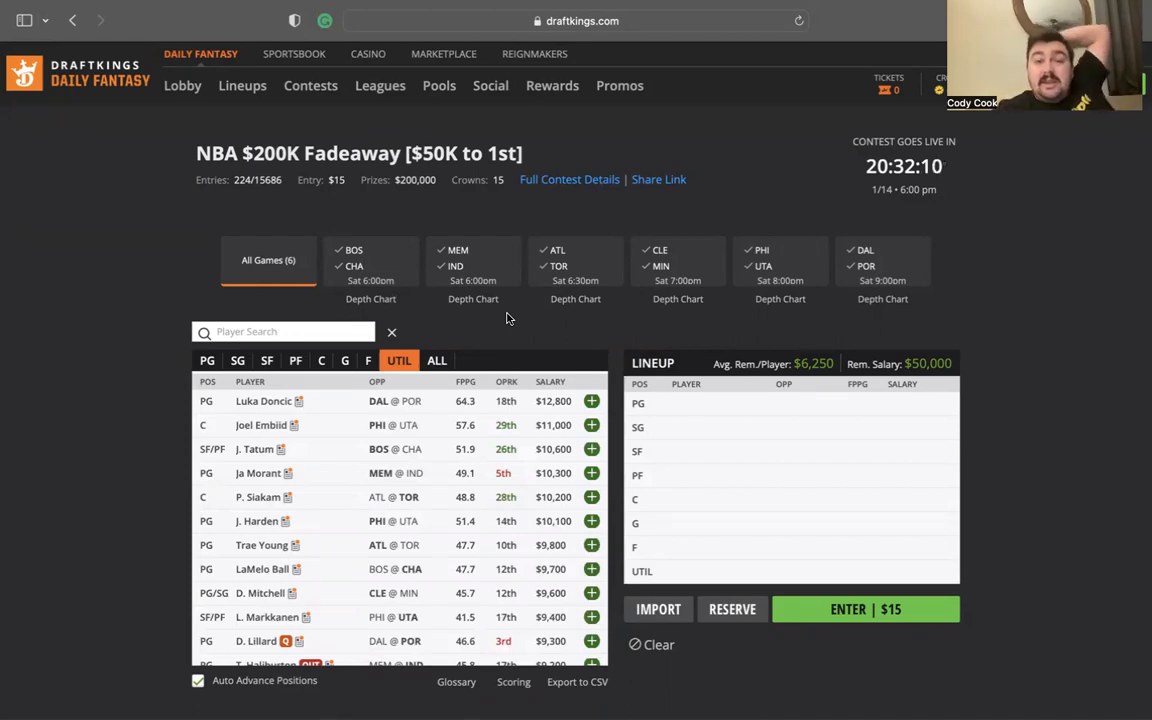
Filter the pool to BOS @ CHA and review Marcus Smart's player card.
left_click(371, 265)
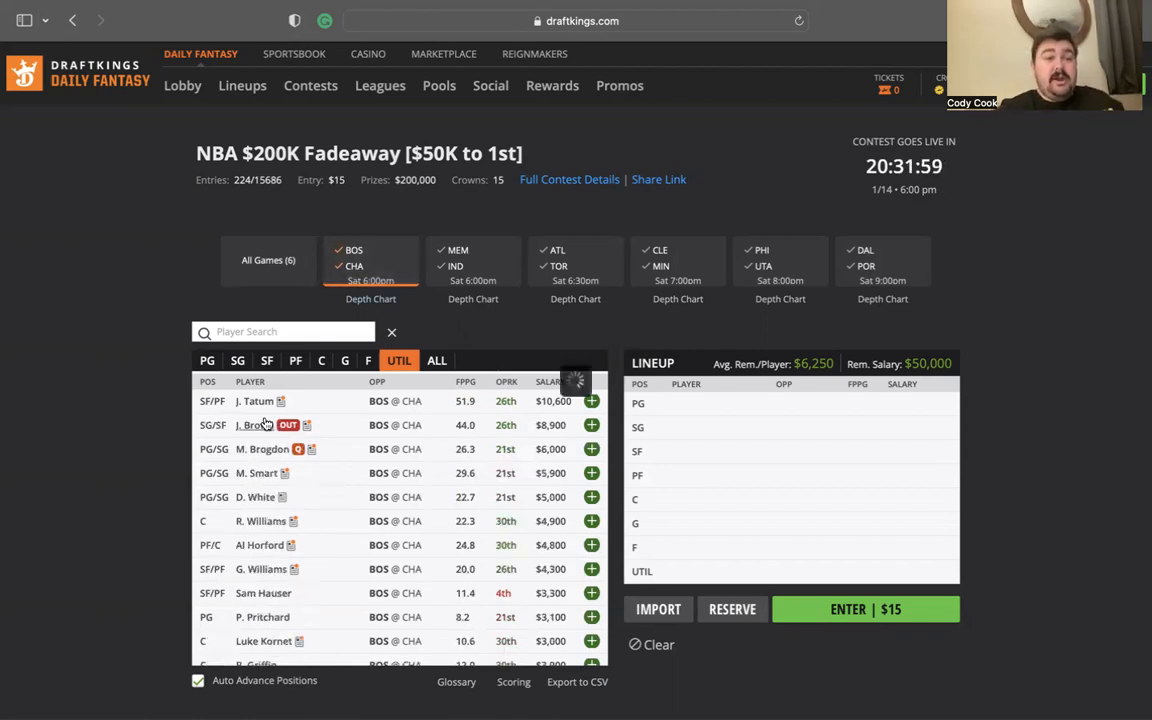
left_click(251, 424)
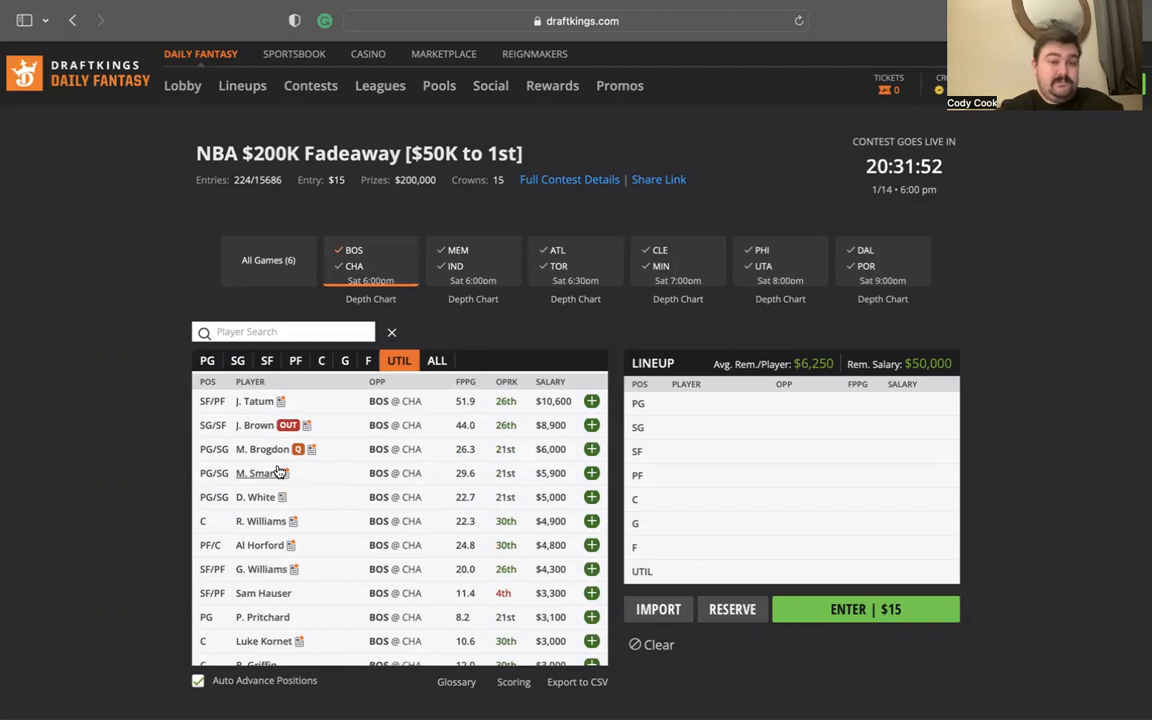
left_click(256, 473)
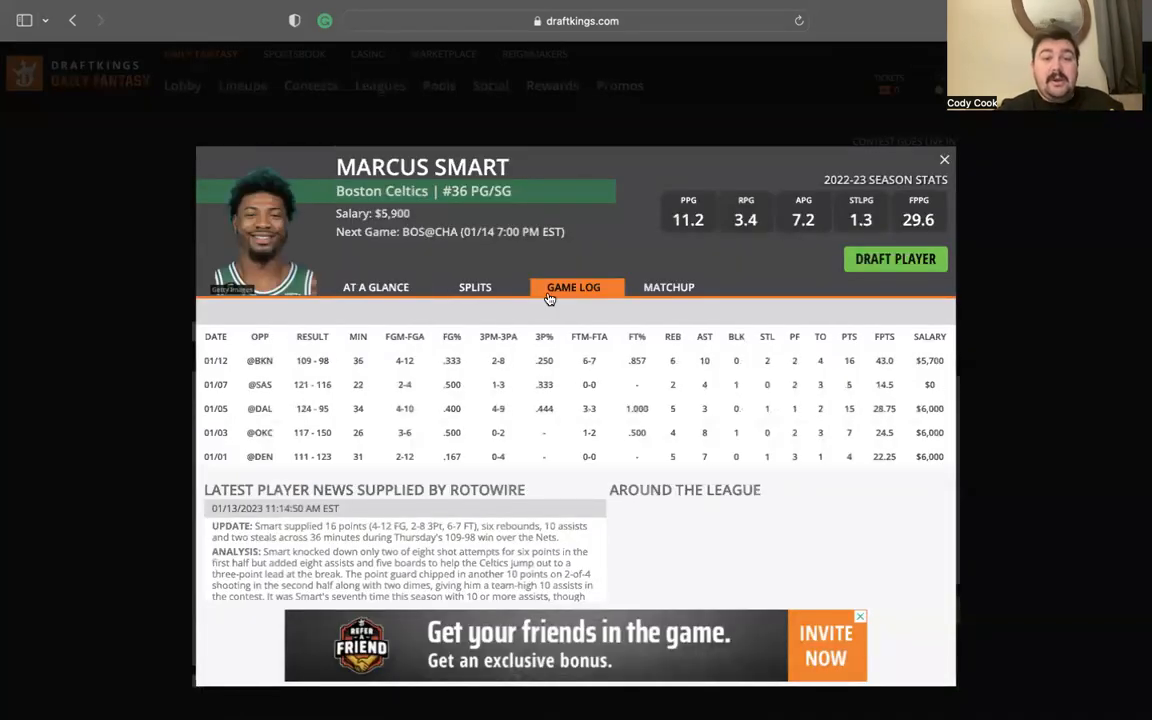
left_click(943, 159)
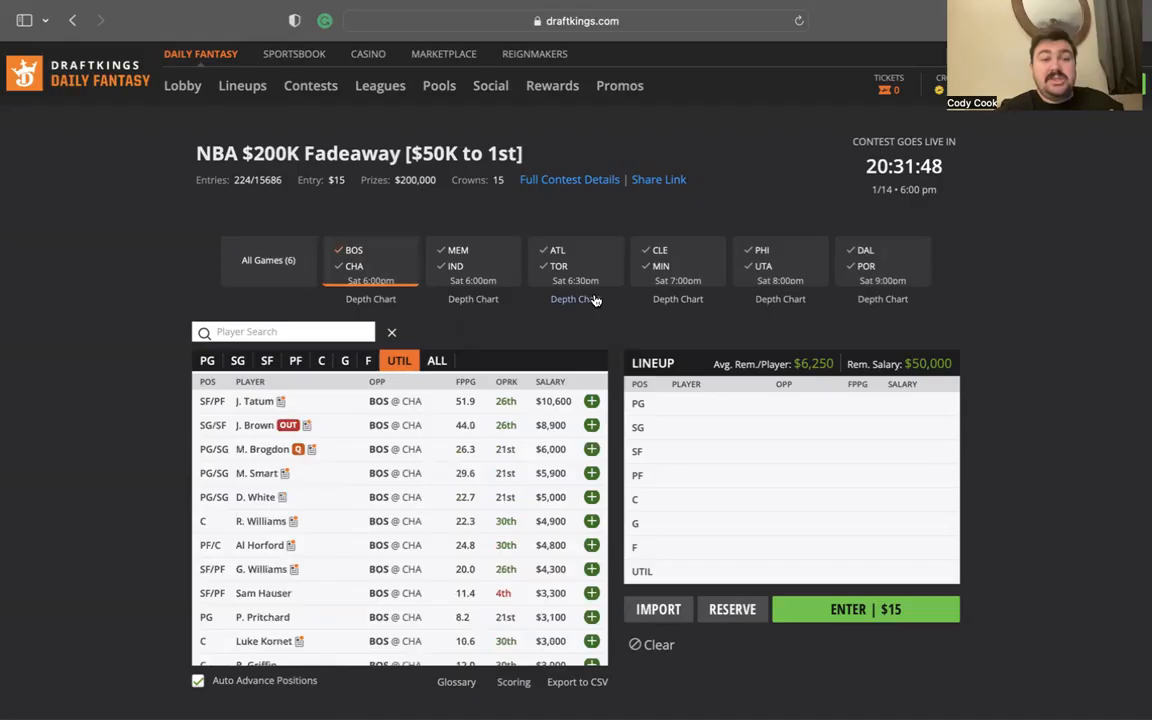
Review Malcolm Brogdon's card and Payton Pritchard's card with his game log.
left_click(263, 449)
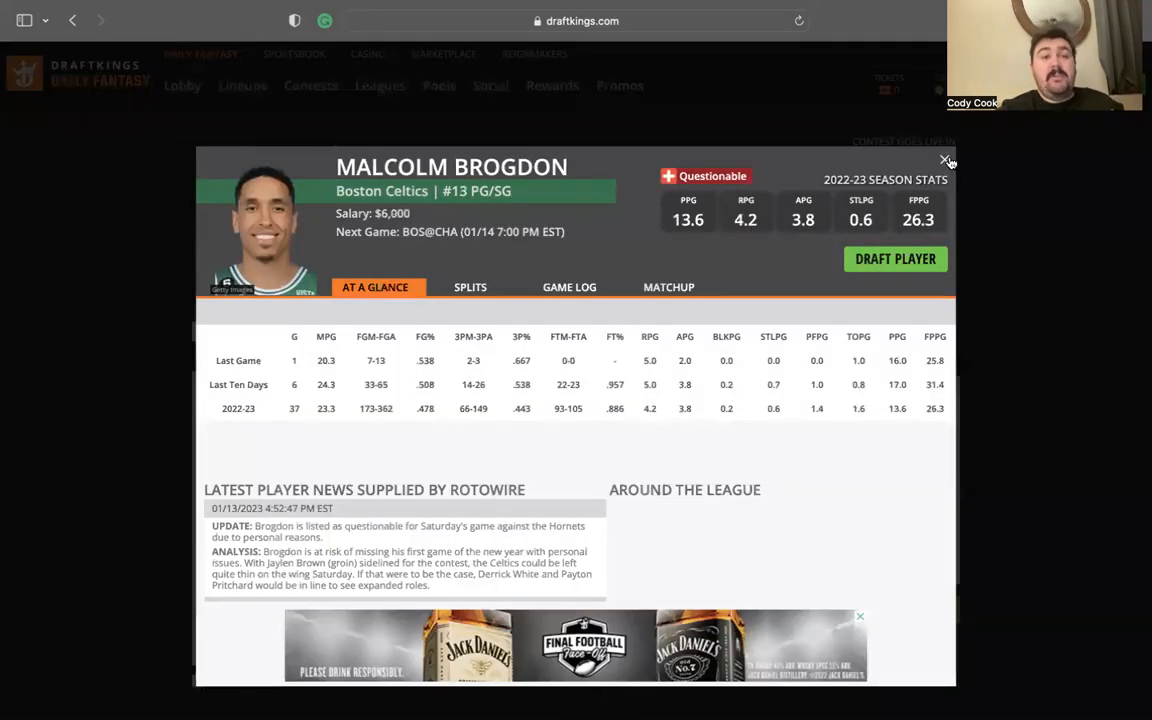
left_click(946, 160)
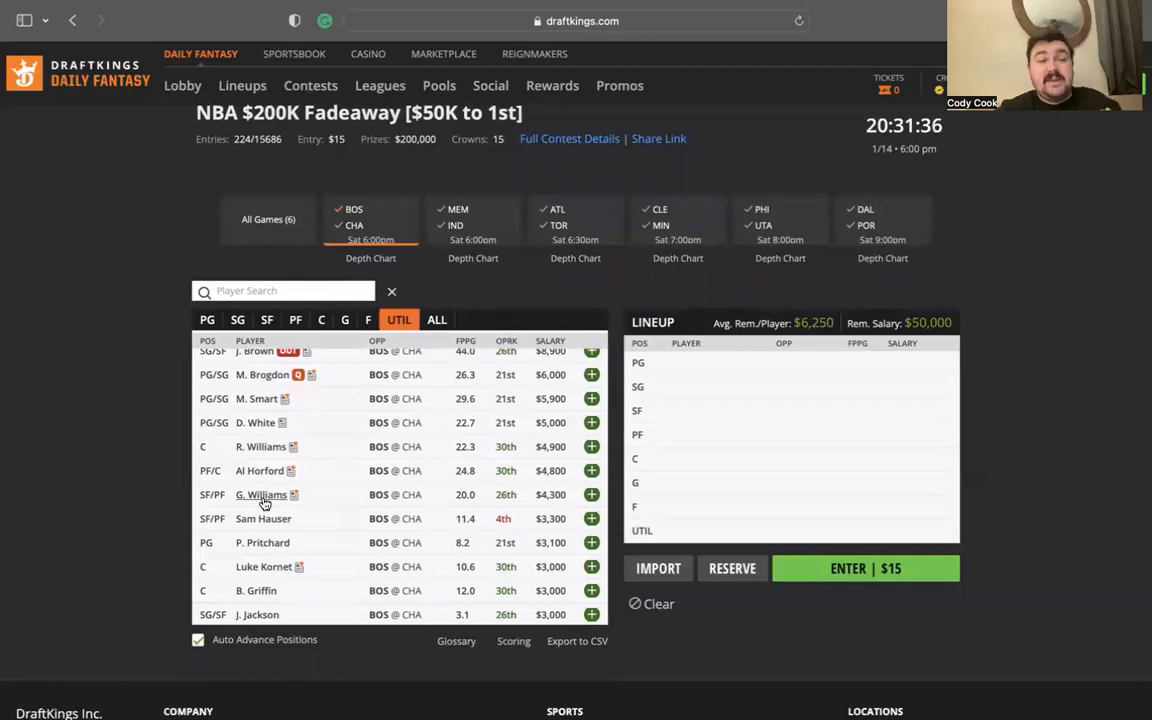
left_click(262, 542)
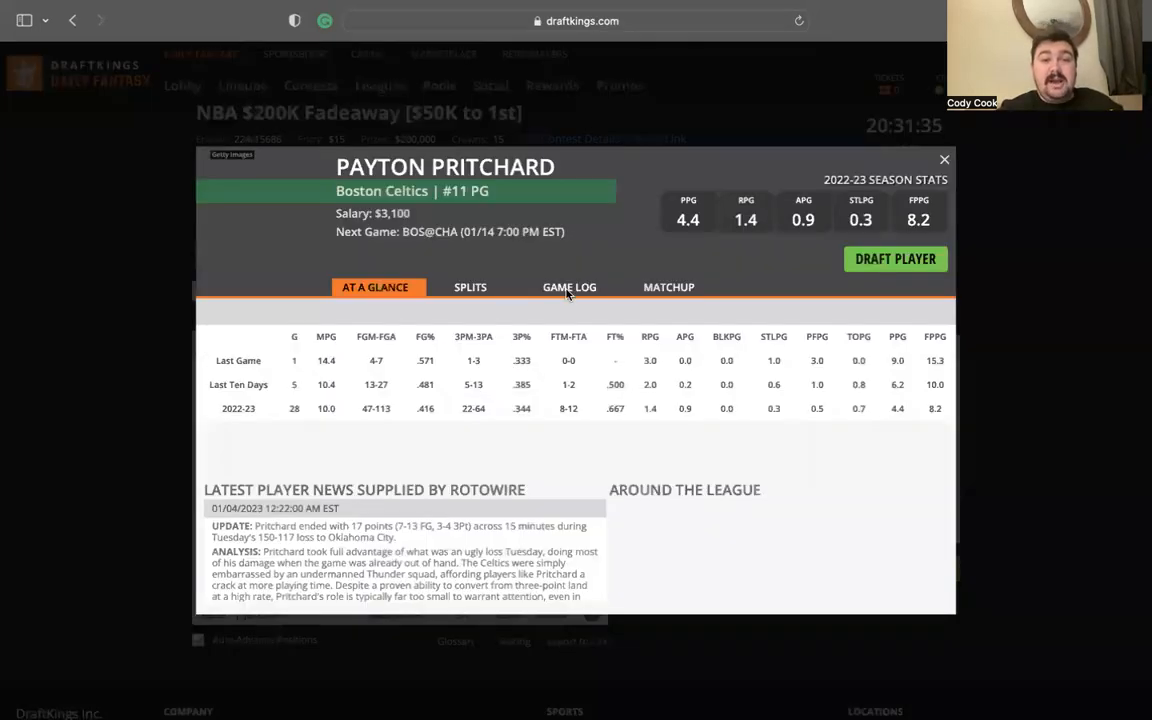
left_click(569, 287)
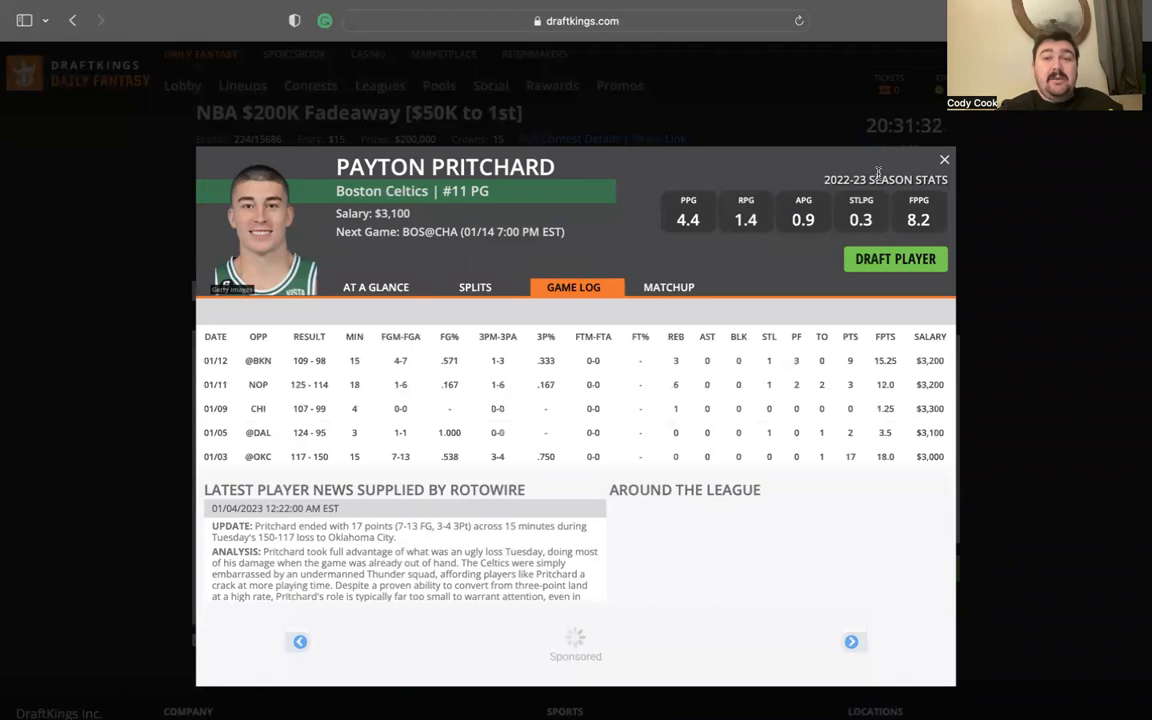
left_click(943, 159)
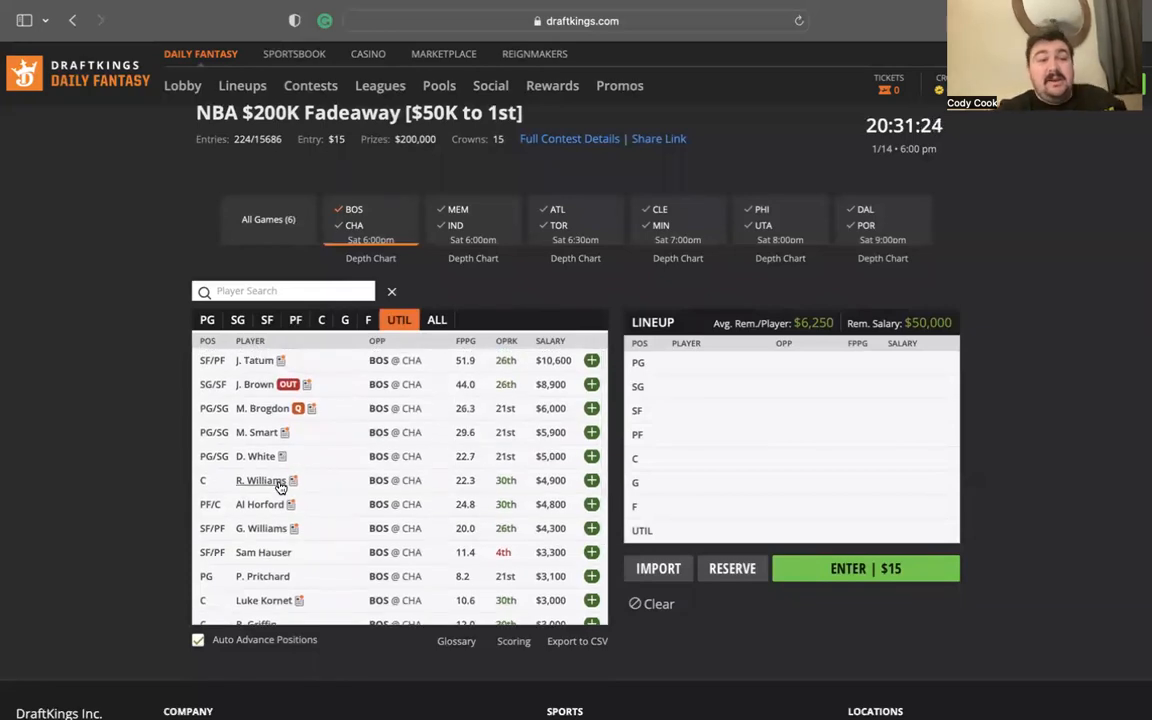
mouse_move(261, 480)
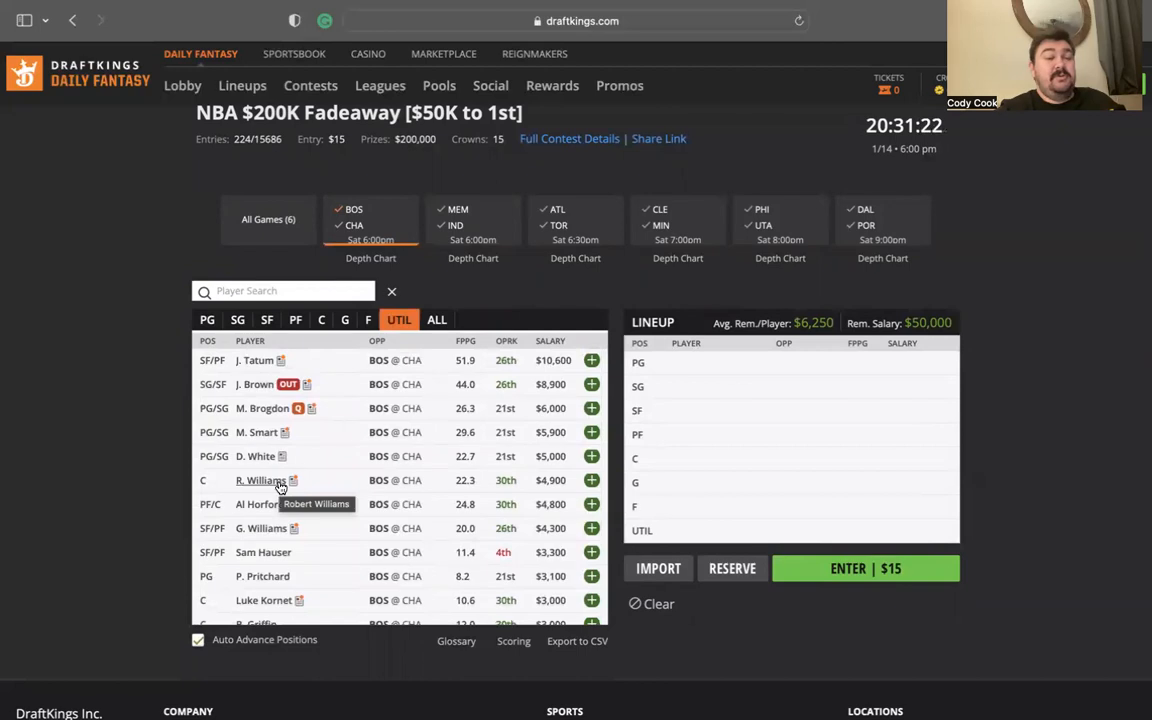
mouse_move(341, 276)
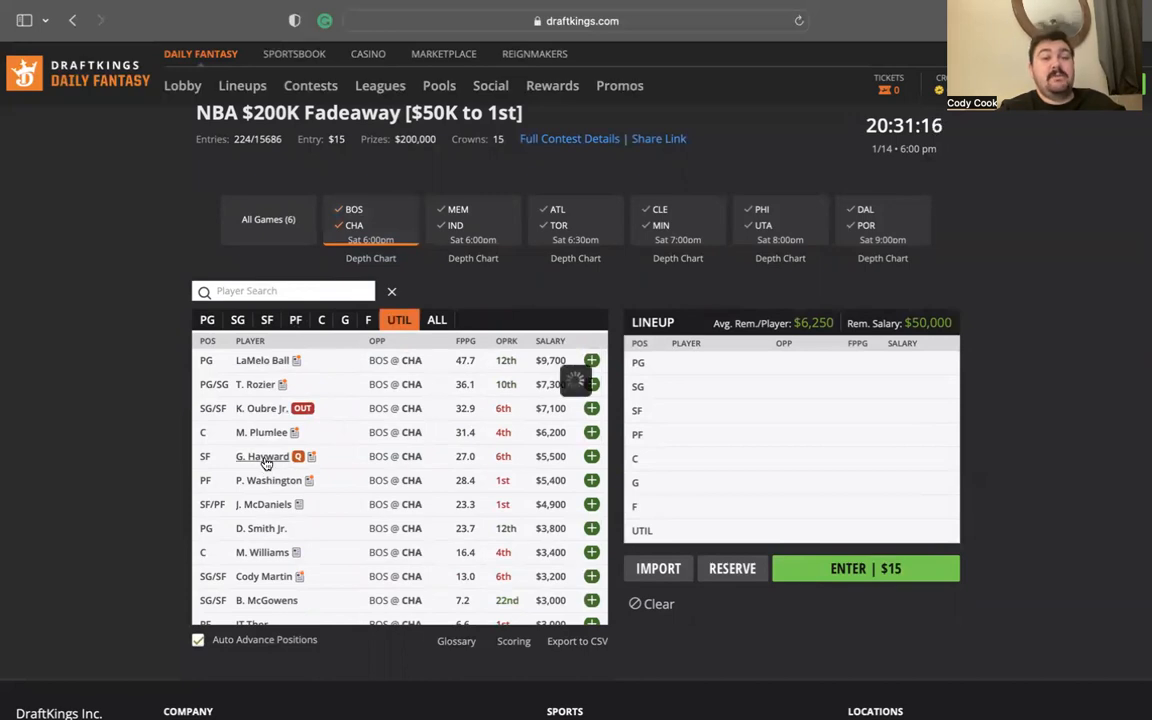
Review Gordon Hayward's and Terry Rozier's player cards.
left_click(264, 456)
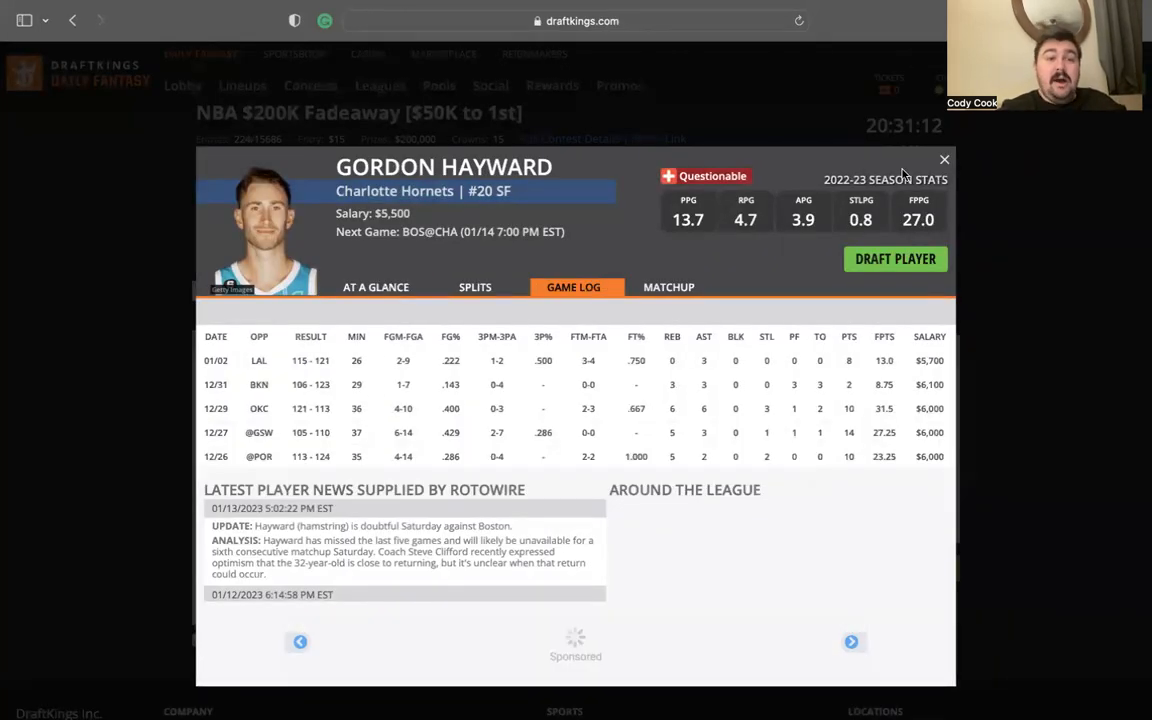
left_click(943, 159)
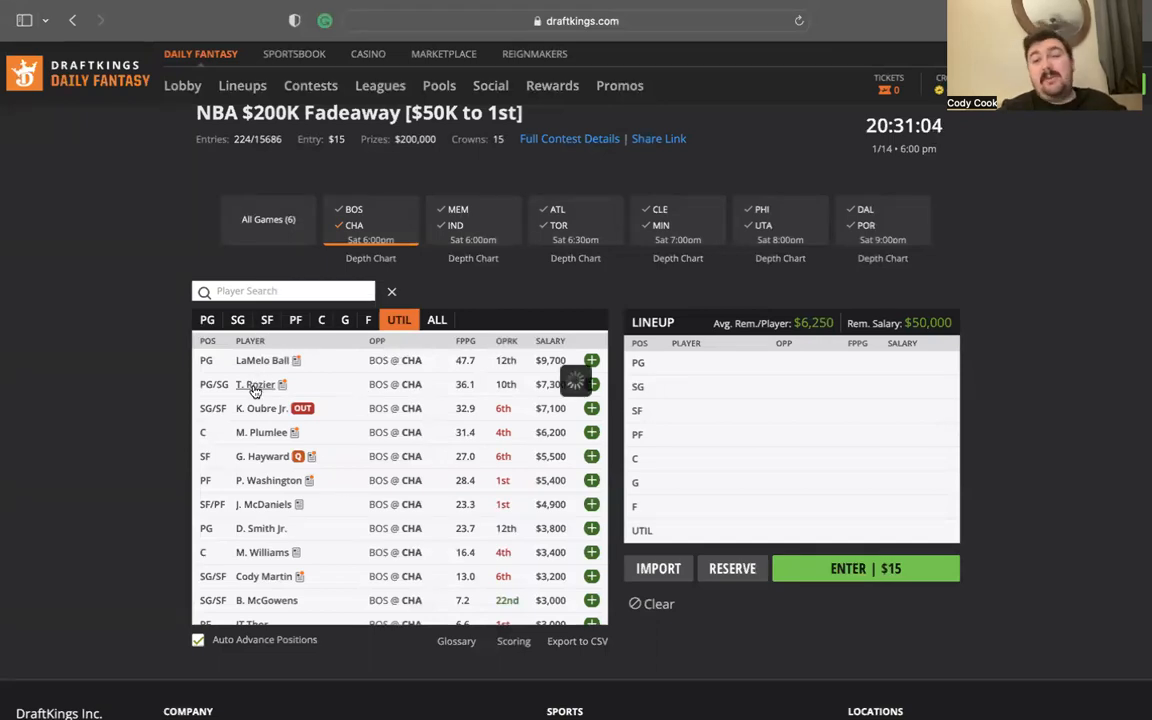
left_click(256, 384)
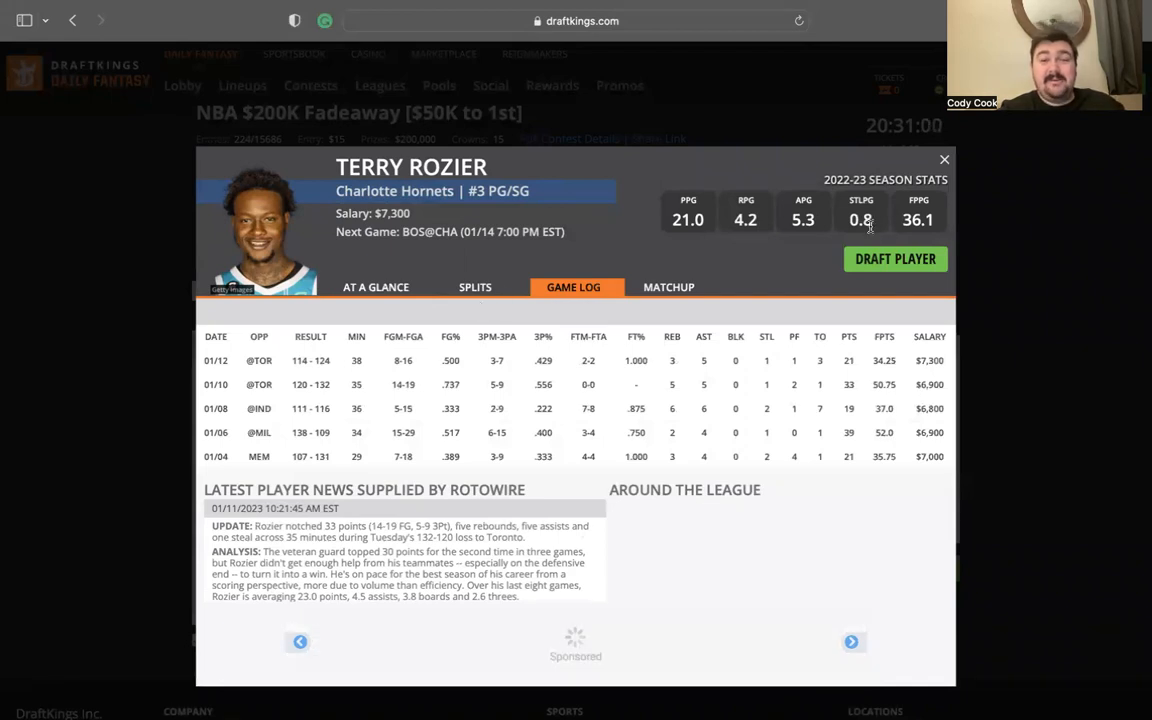
left_click(943, 159)
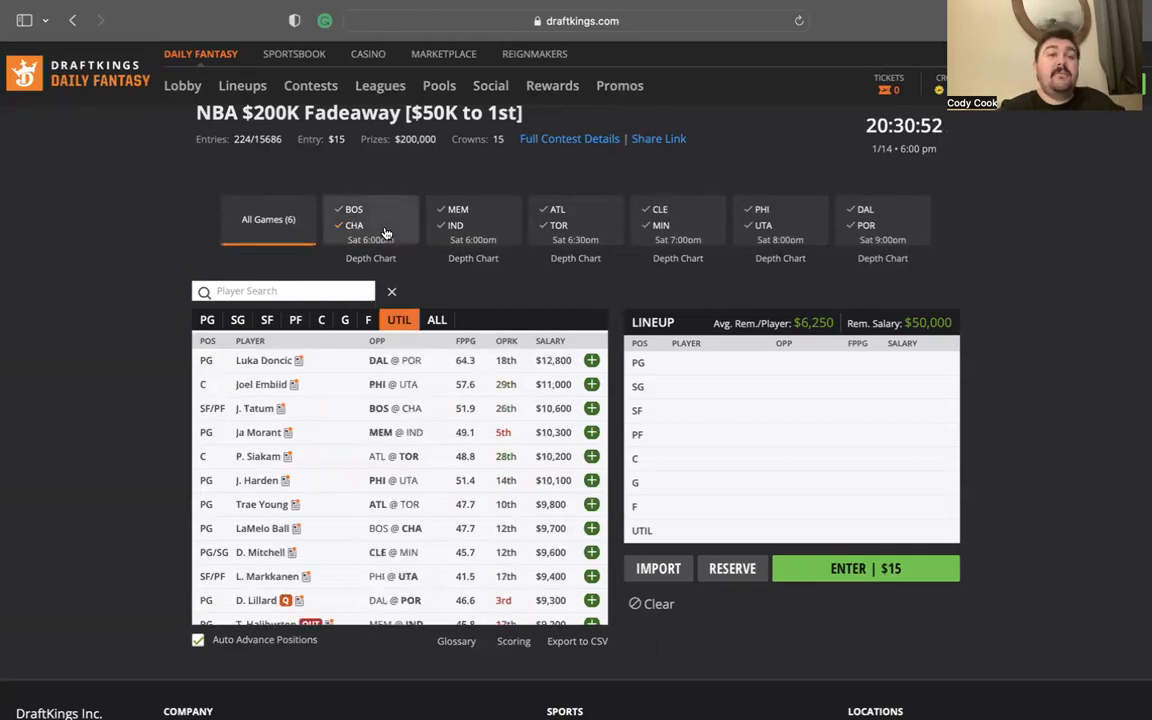
Filter the pool to MEM @ IND, viewing Memphis and then Indiana players.
left_click(473, 224)
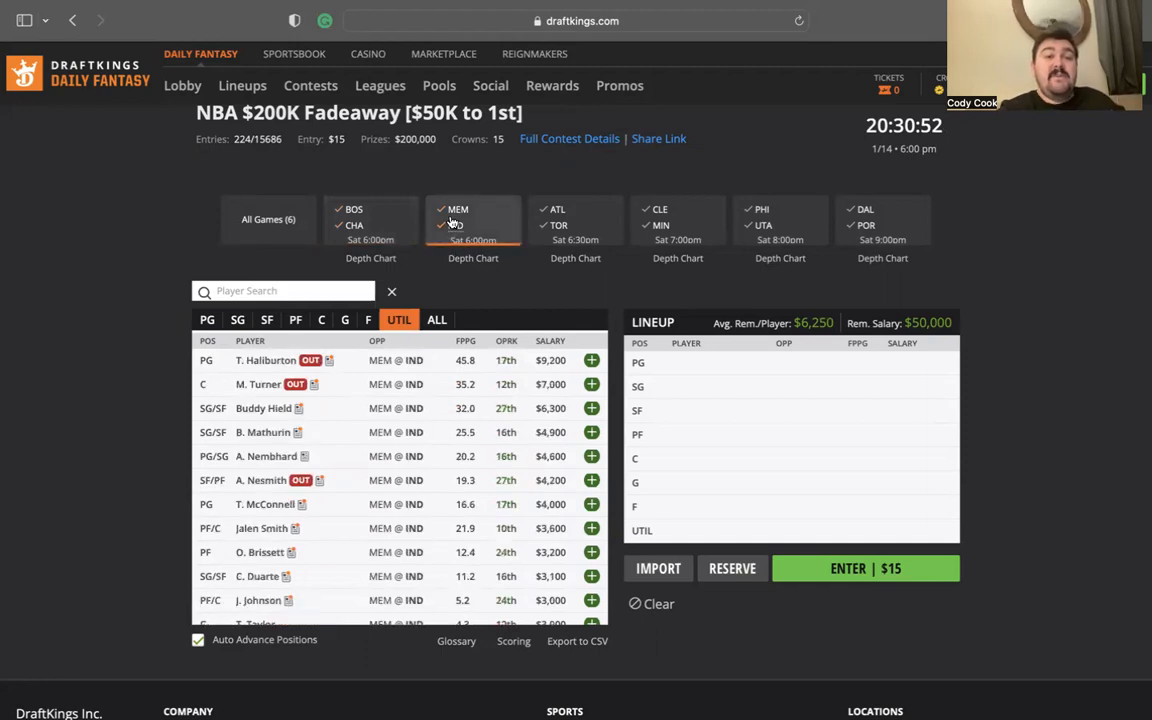
left_click(458, 224)
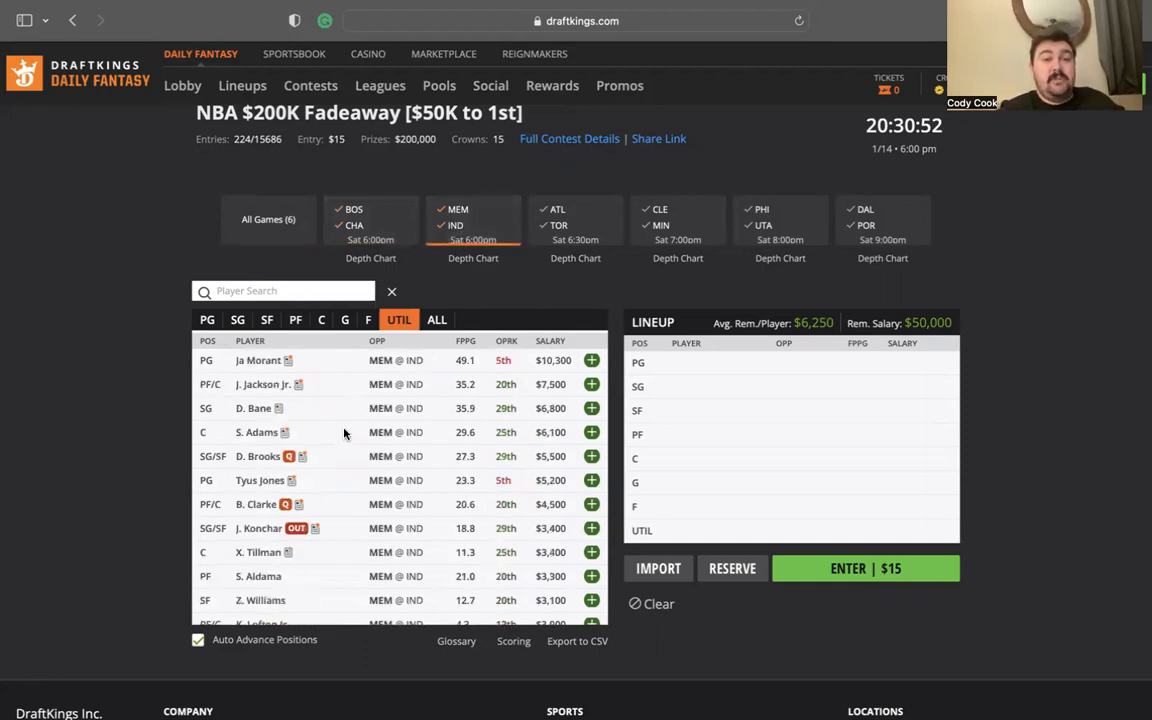
mouse_move(280, 403)
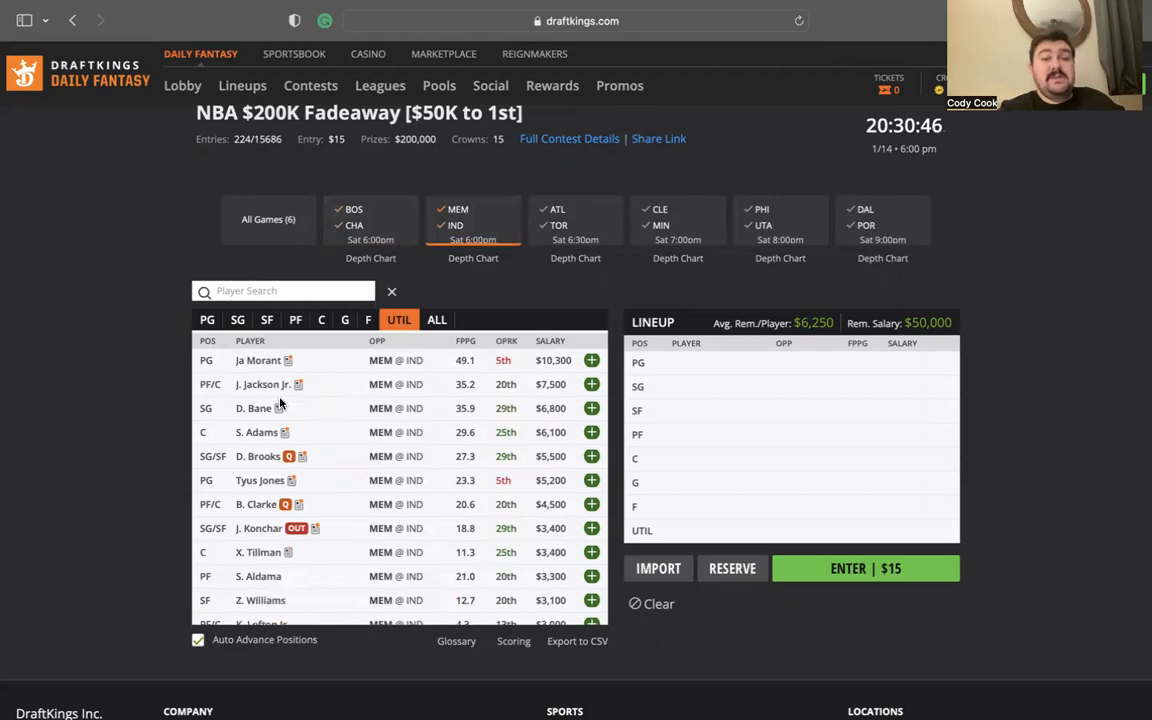
mouse_move(287, 398)
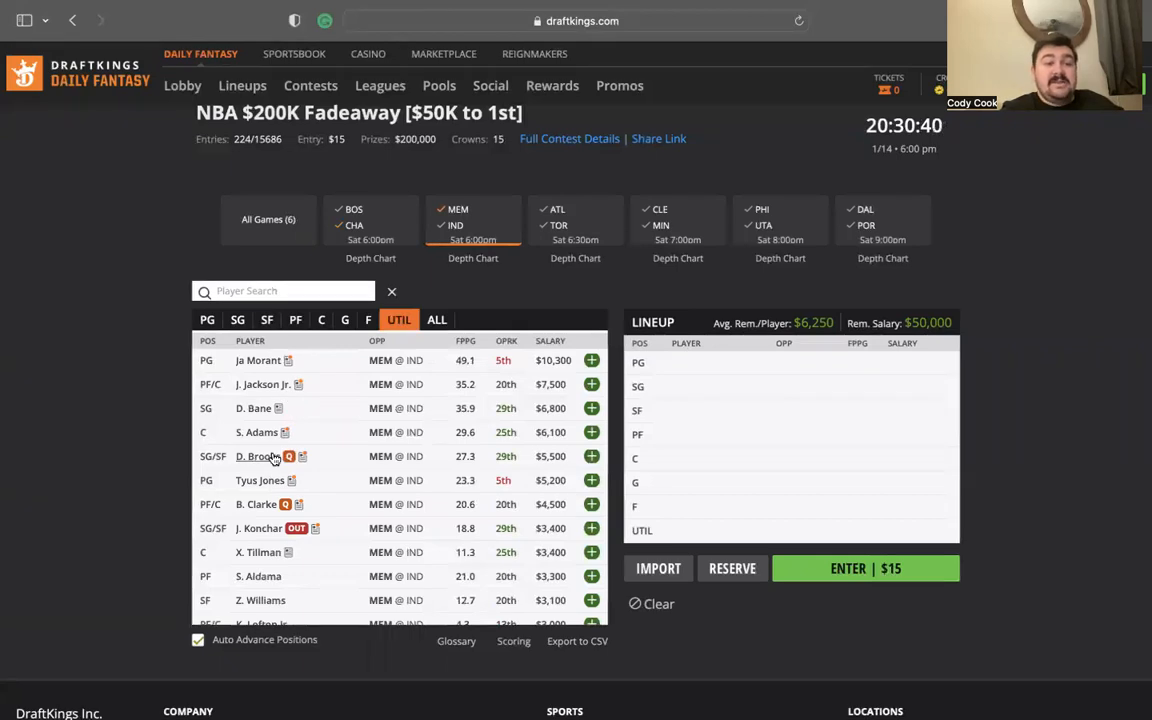
left_click(473, 215)
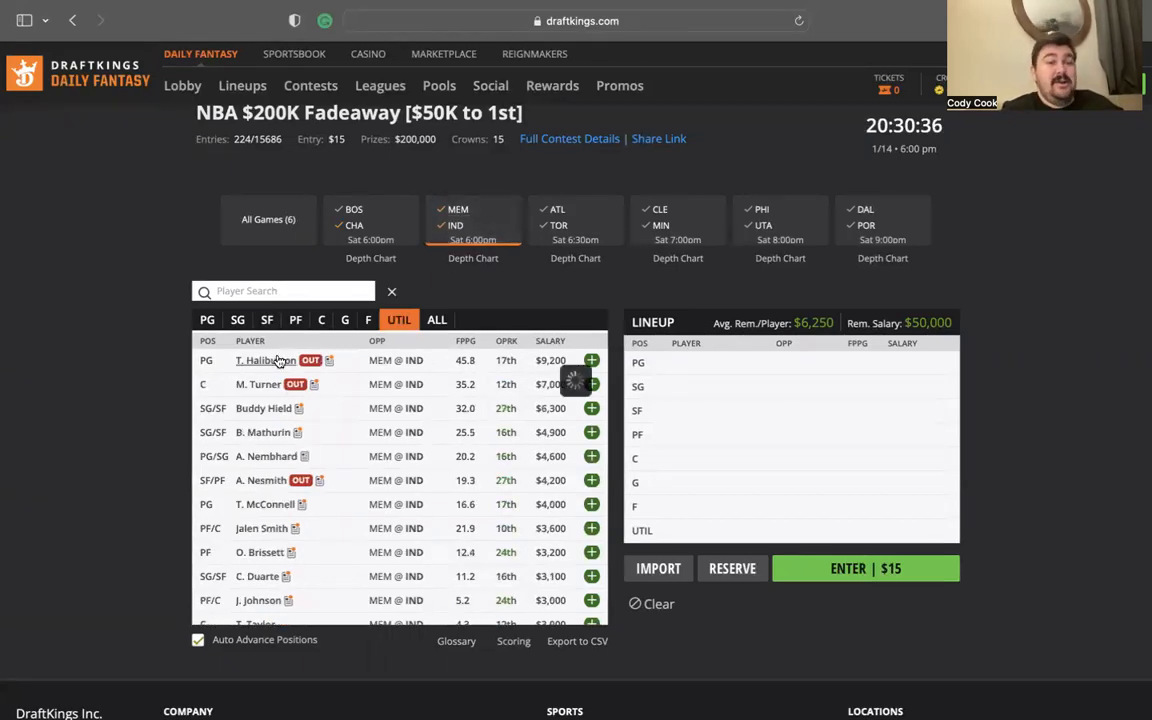
Review the player cards for Tyrese Haliburton and Myles Turner.
left_click(265, 360)
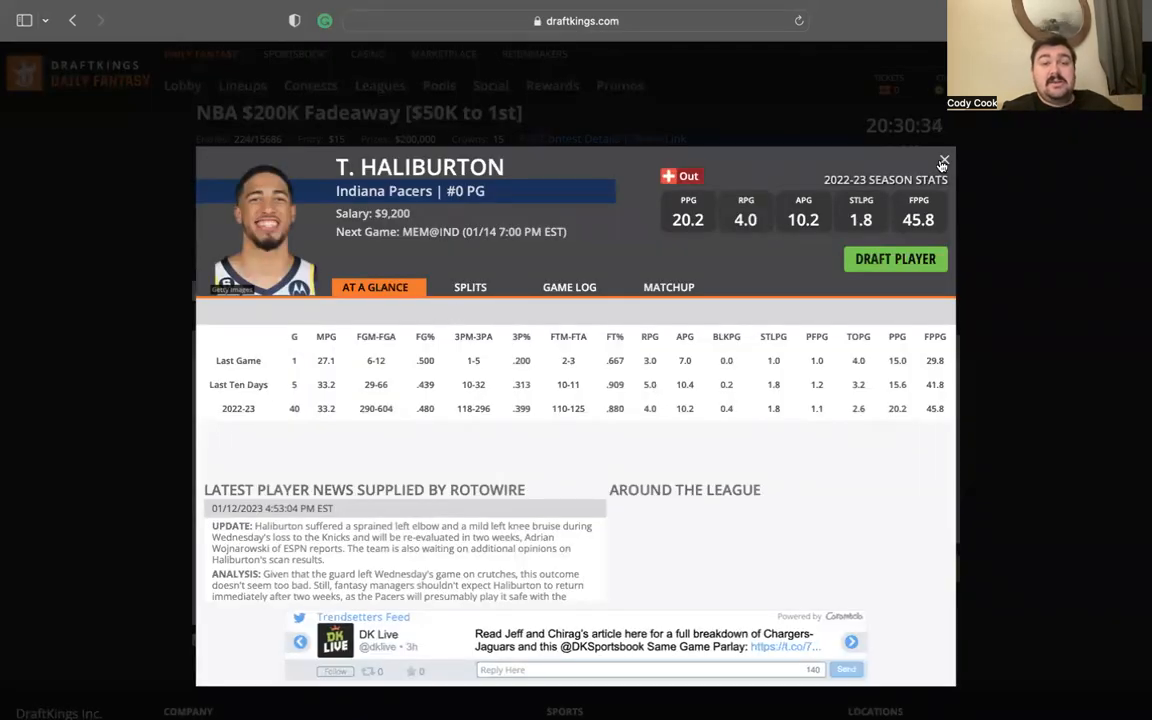
left_click(941, 162)
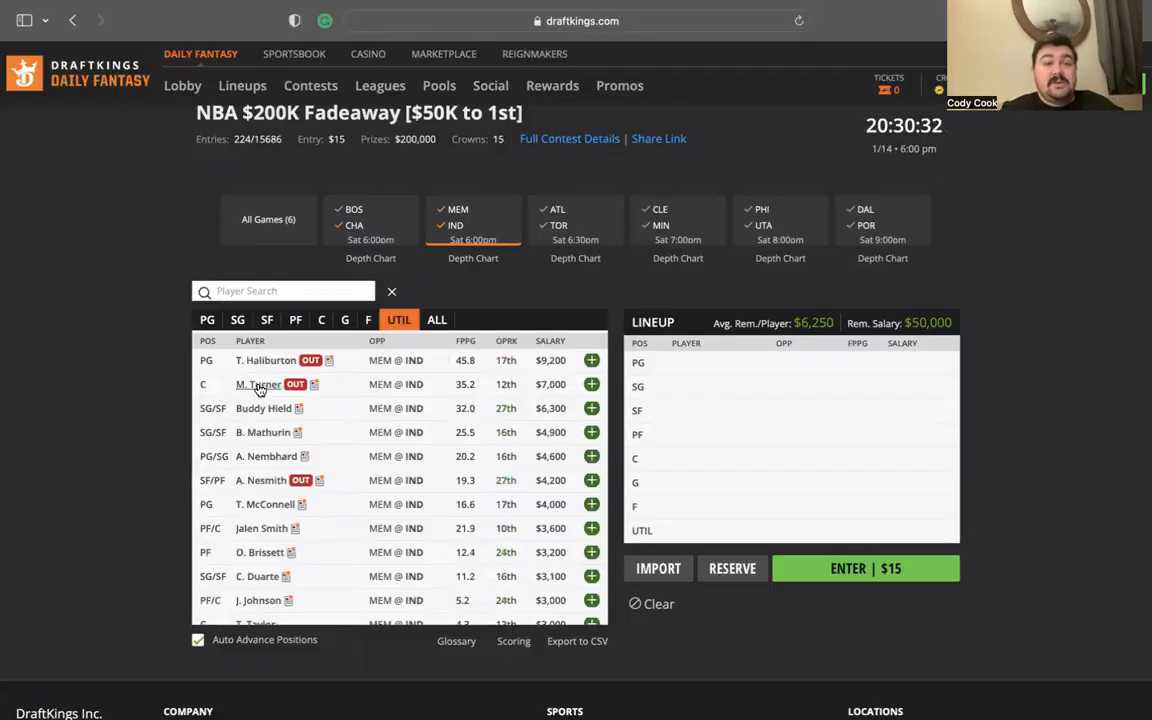
left_click(258, 384)
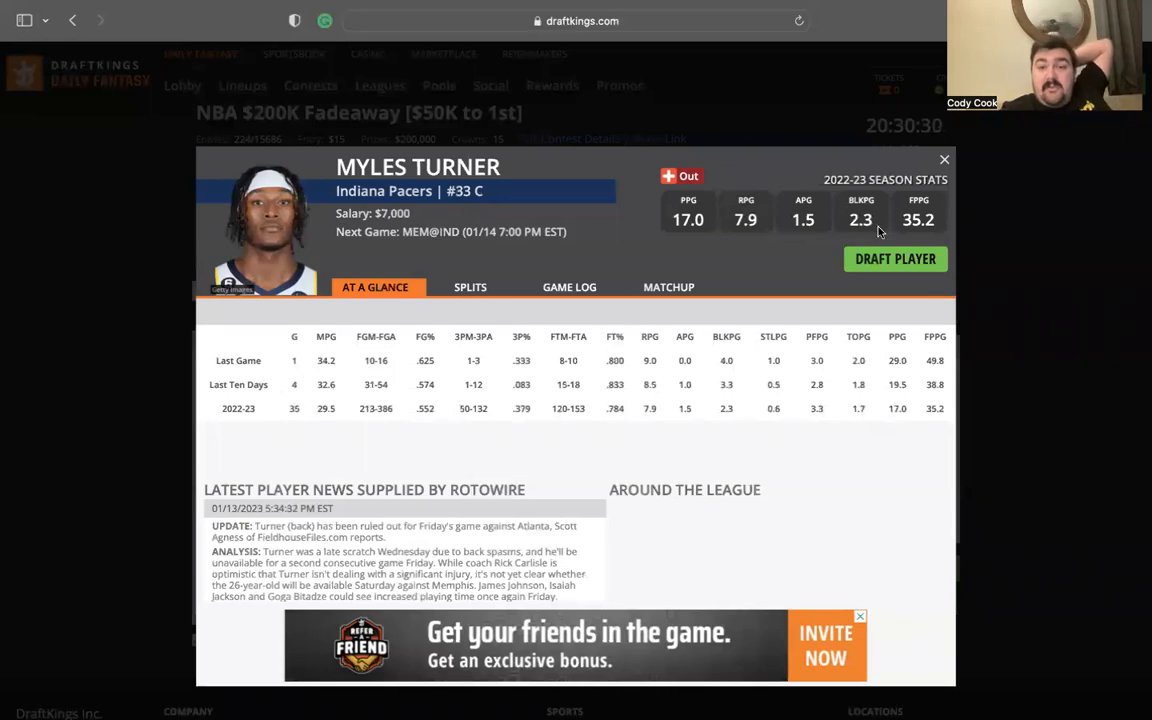
left_click(943, 159)
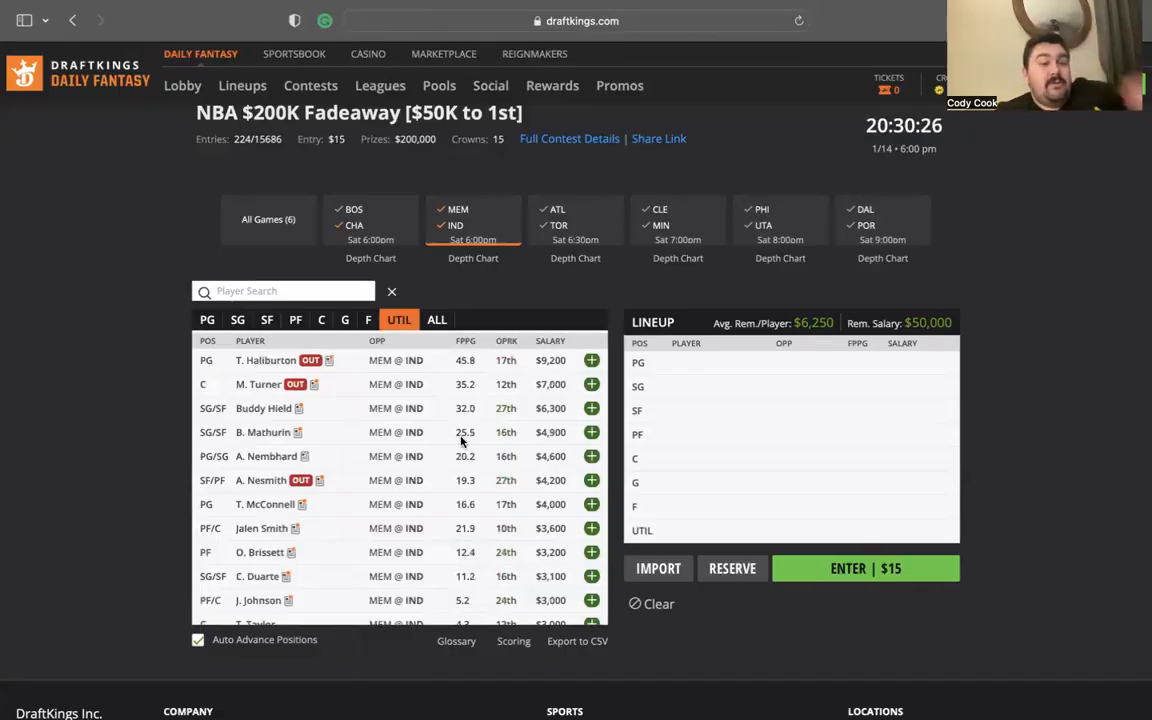
mouse_move(341, 524)
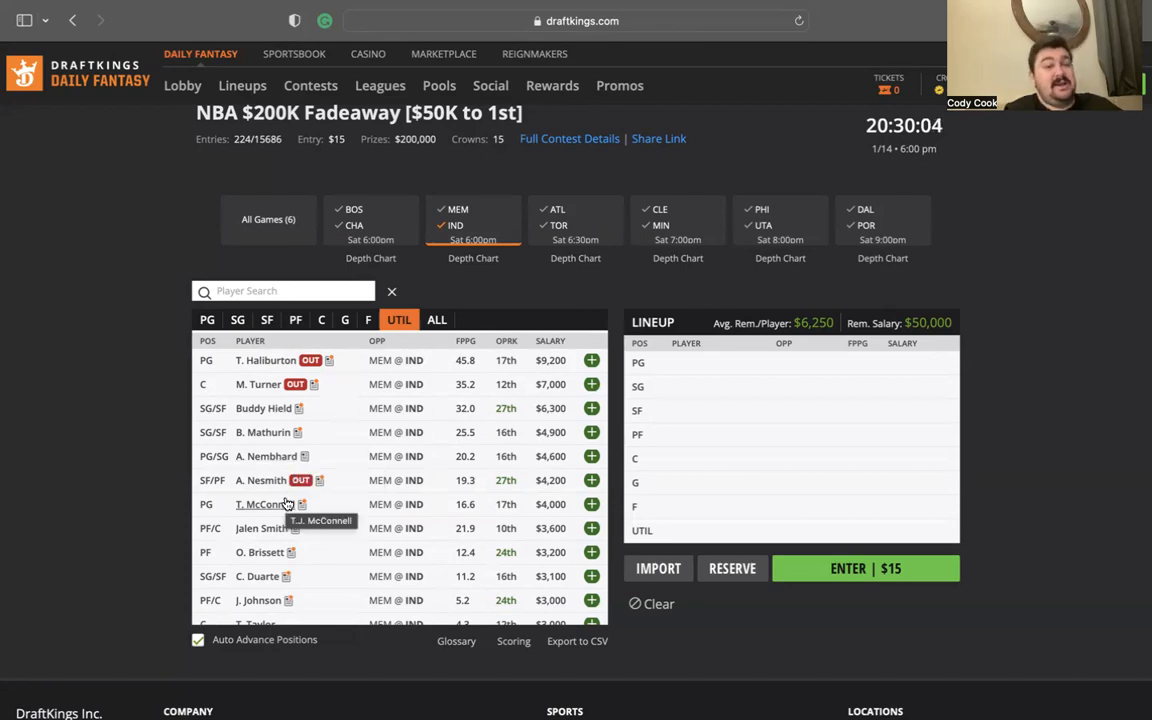
mouse_move(270, 428)
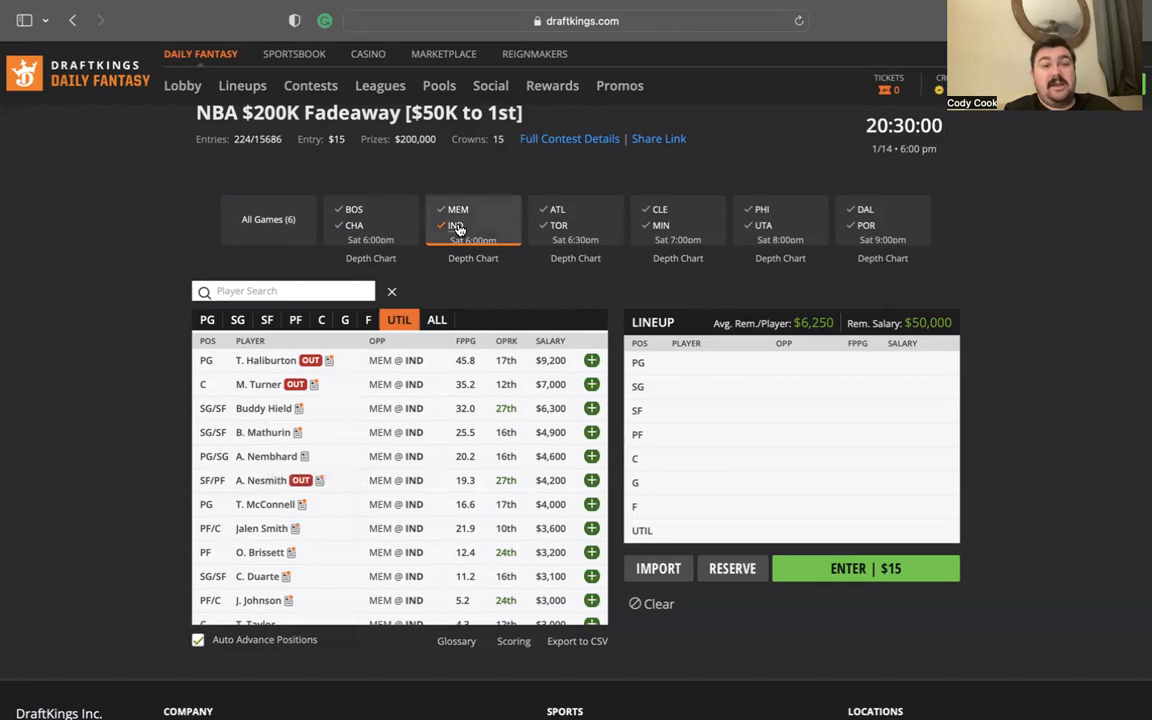
Browse the Atlanta players, then switch to Cleveland players from CLE @ MIN.
left_click(557, 220)
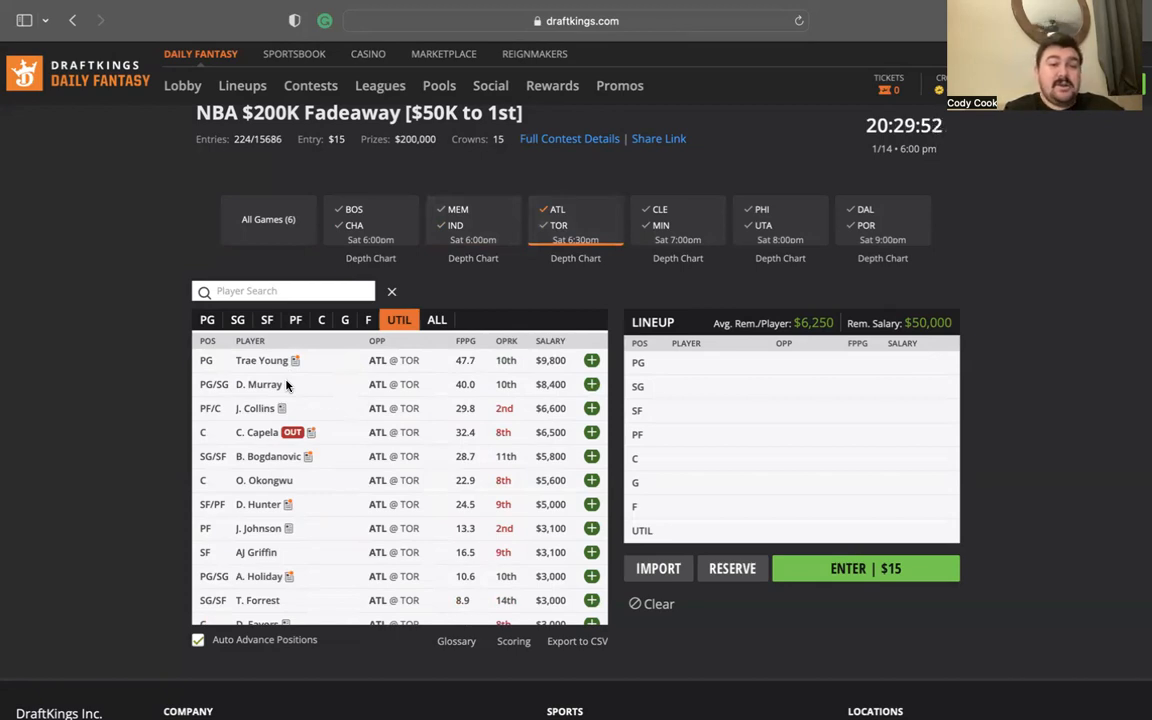
mouse_move(305, 404)
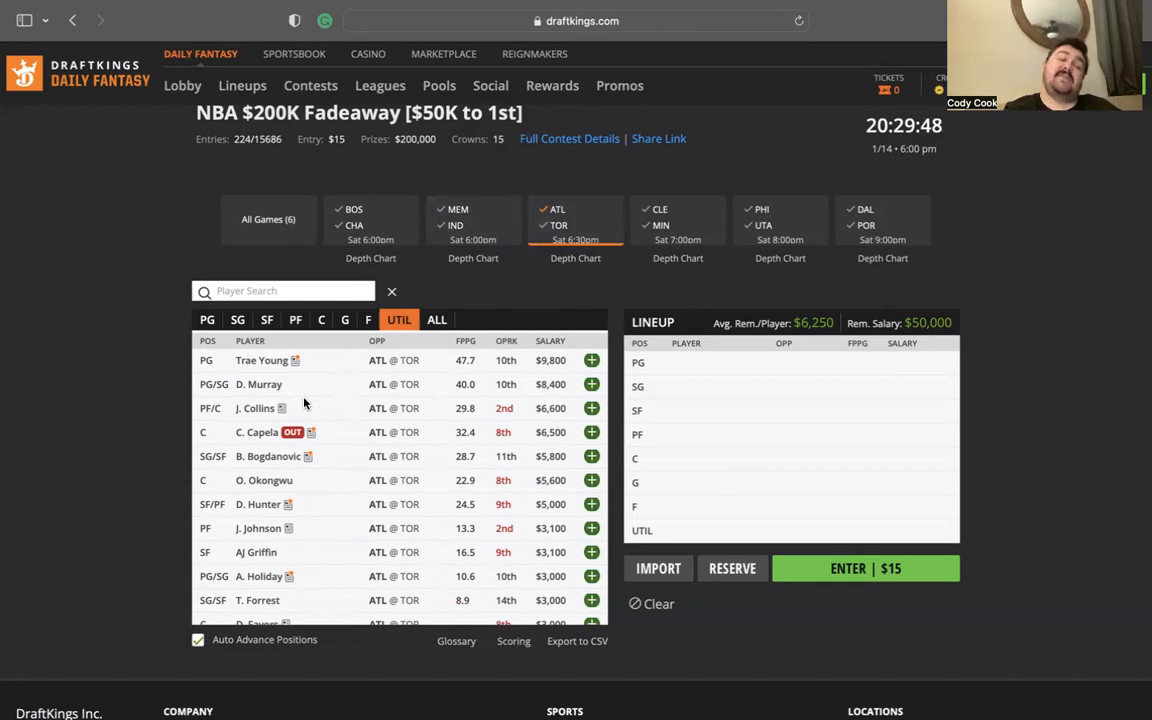
mouse_move(283, 443)
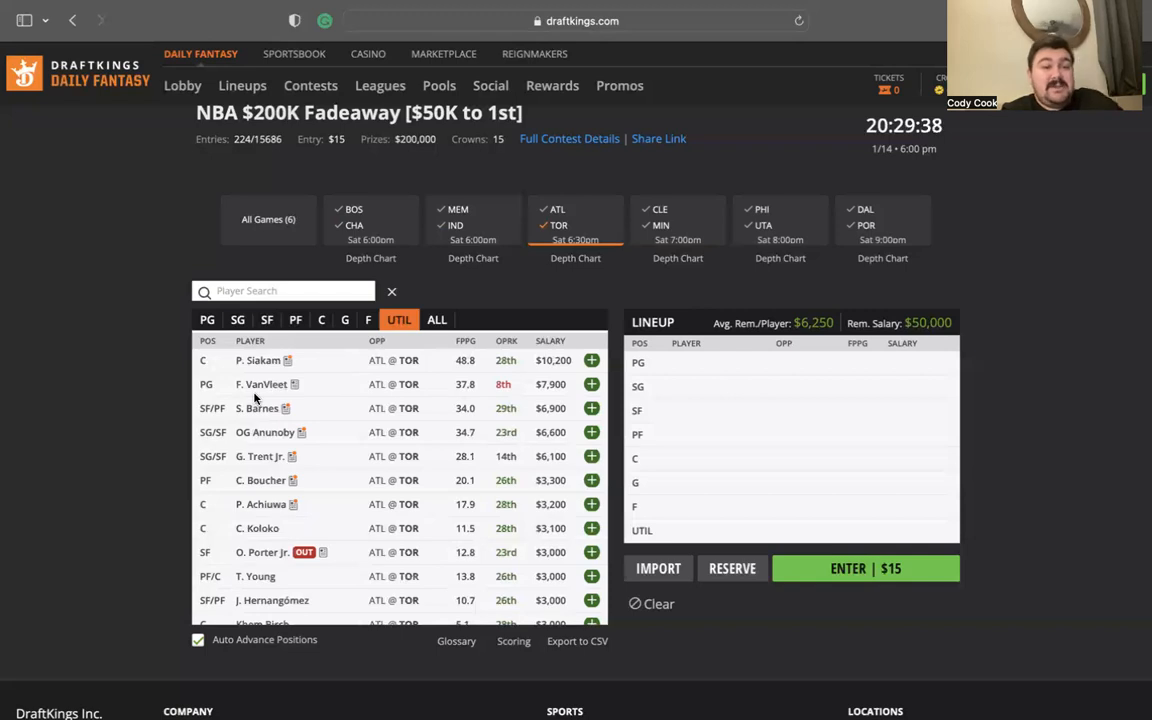
mouse_move(305, 407)
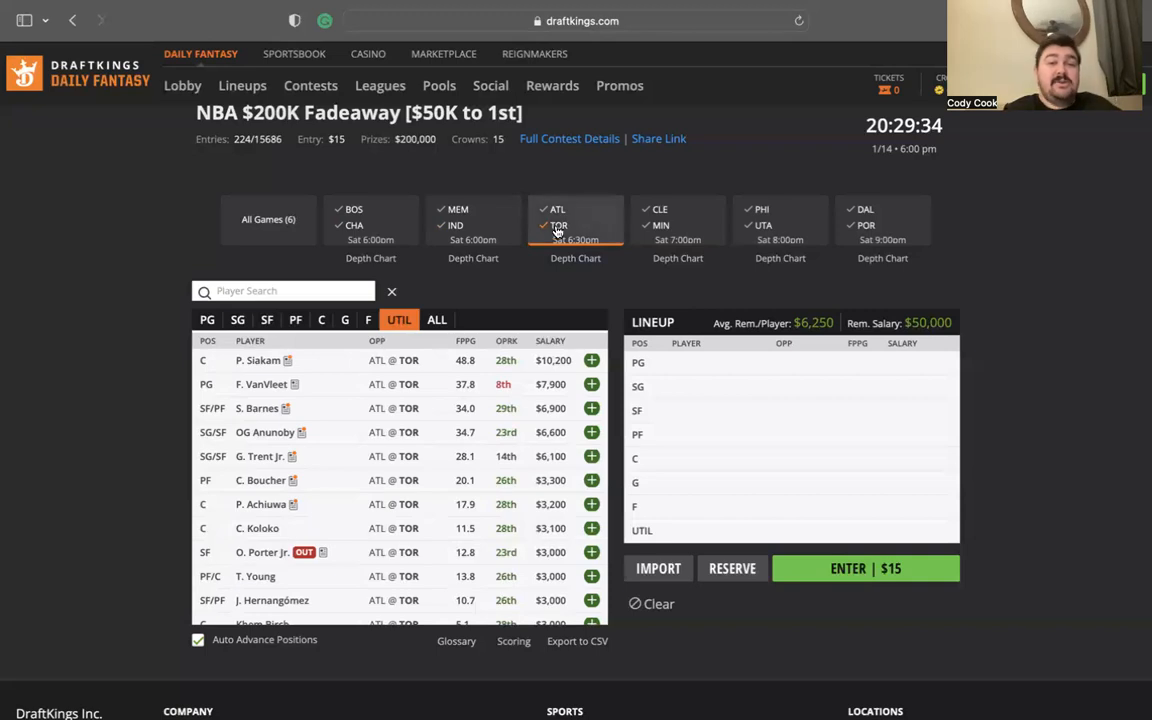
left_click(678, 219)
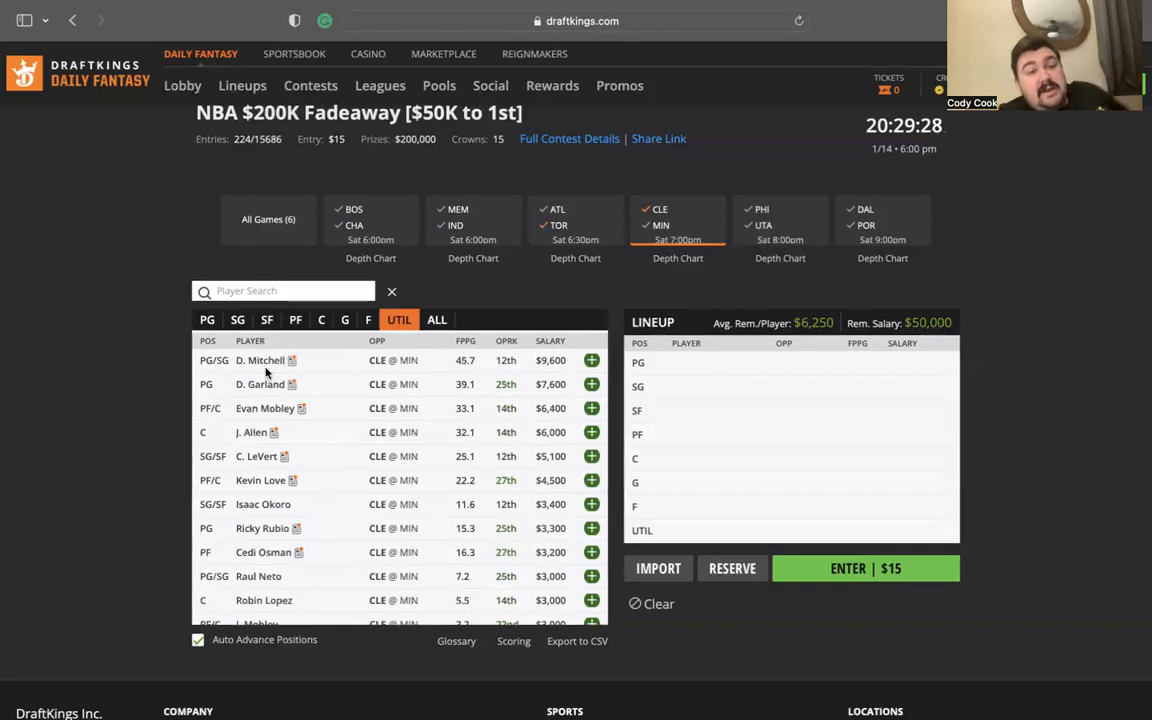
Review Donovan Mitchell's card and game log, then close Darius Garland's card.
left_click(260, 360)
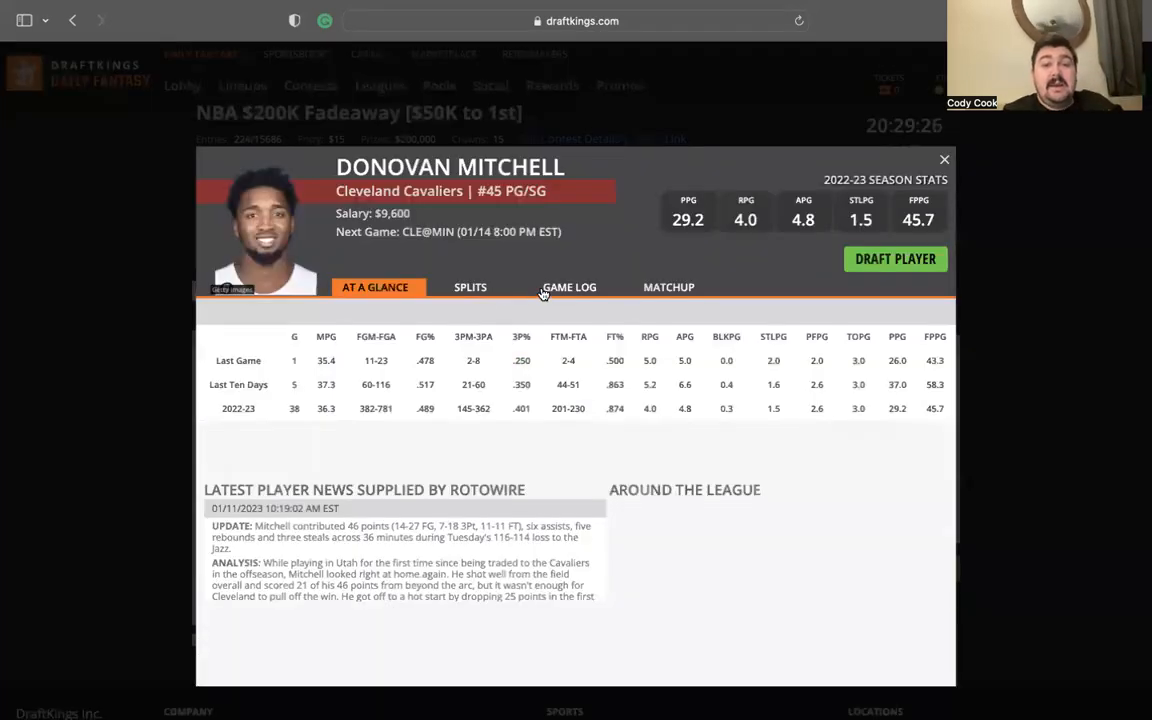
left_click(573, 287)
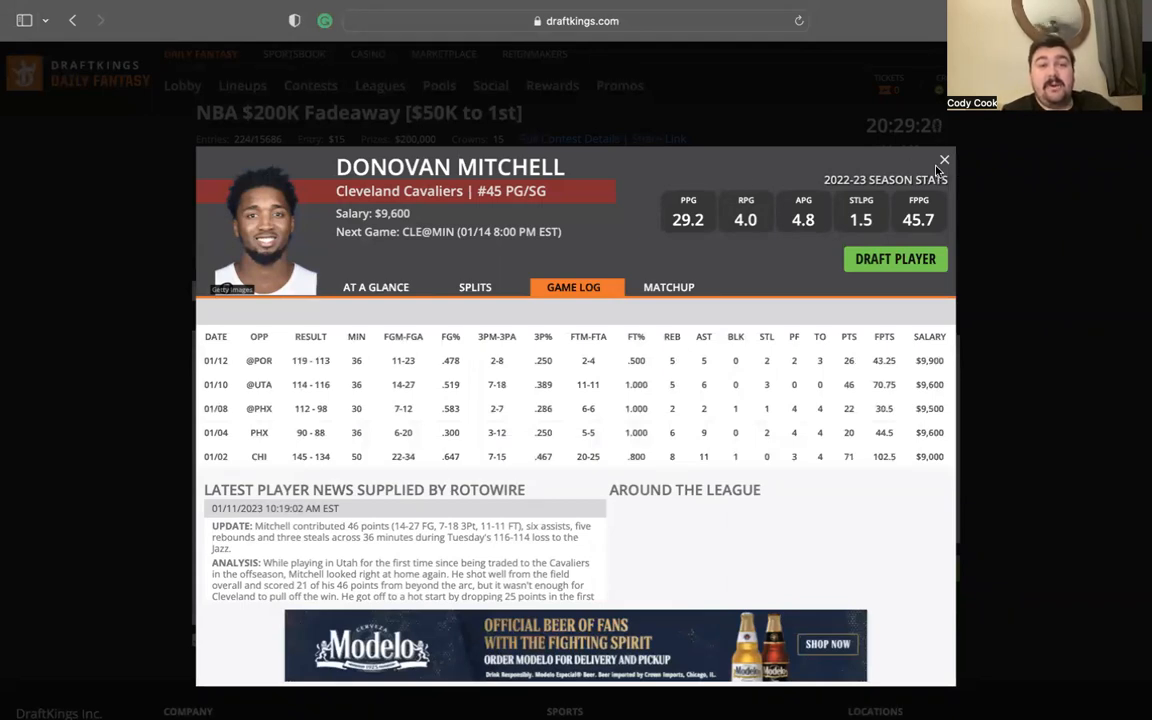
left_click(943, 159)
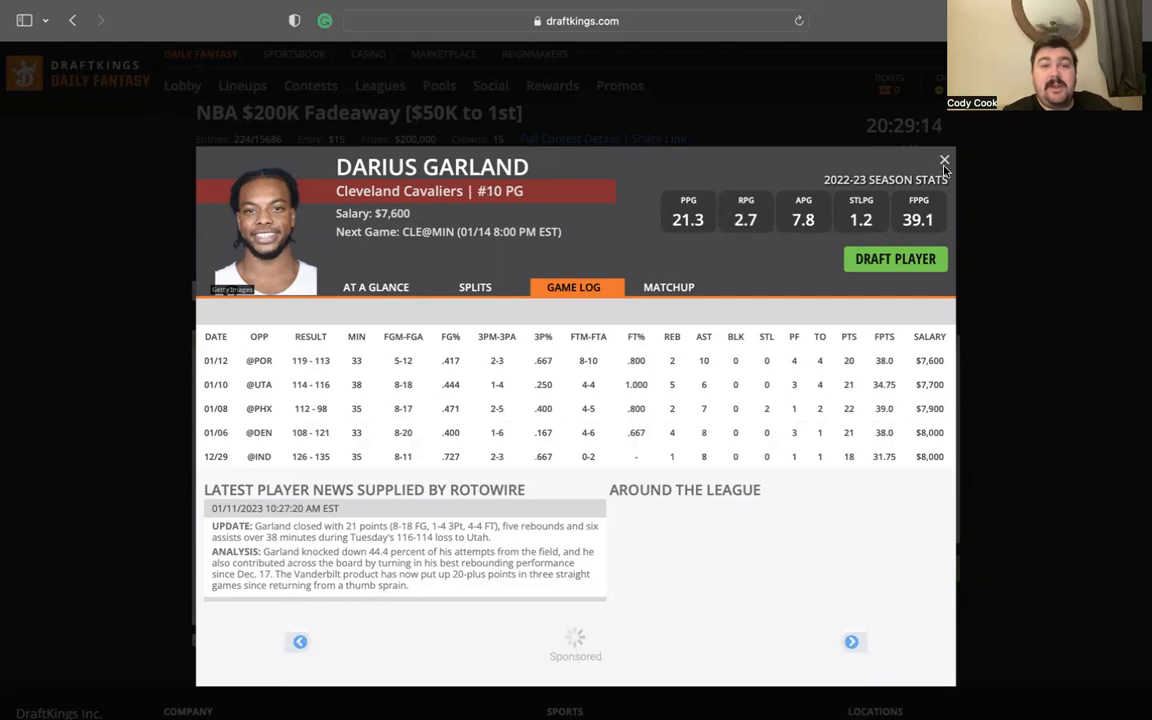
left_click(943, 160)
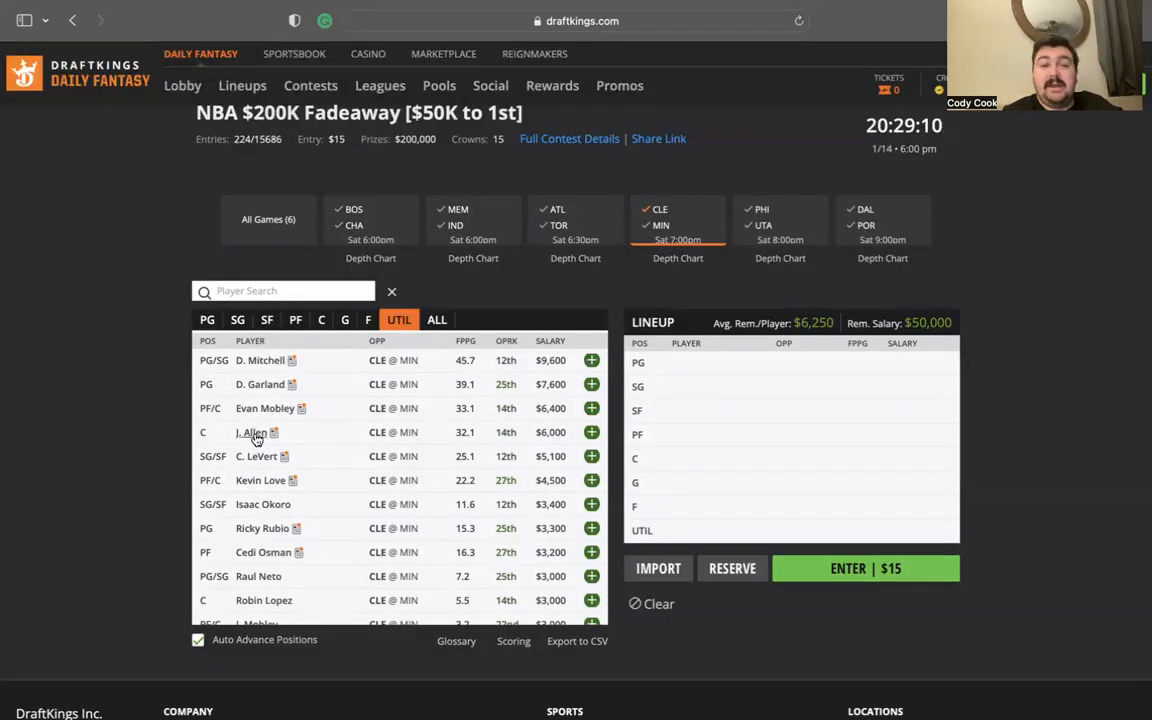
mouse_move(251, 432)
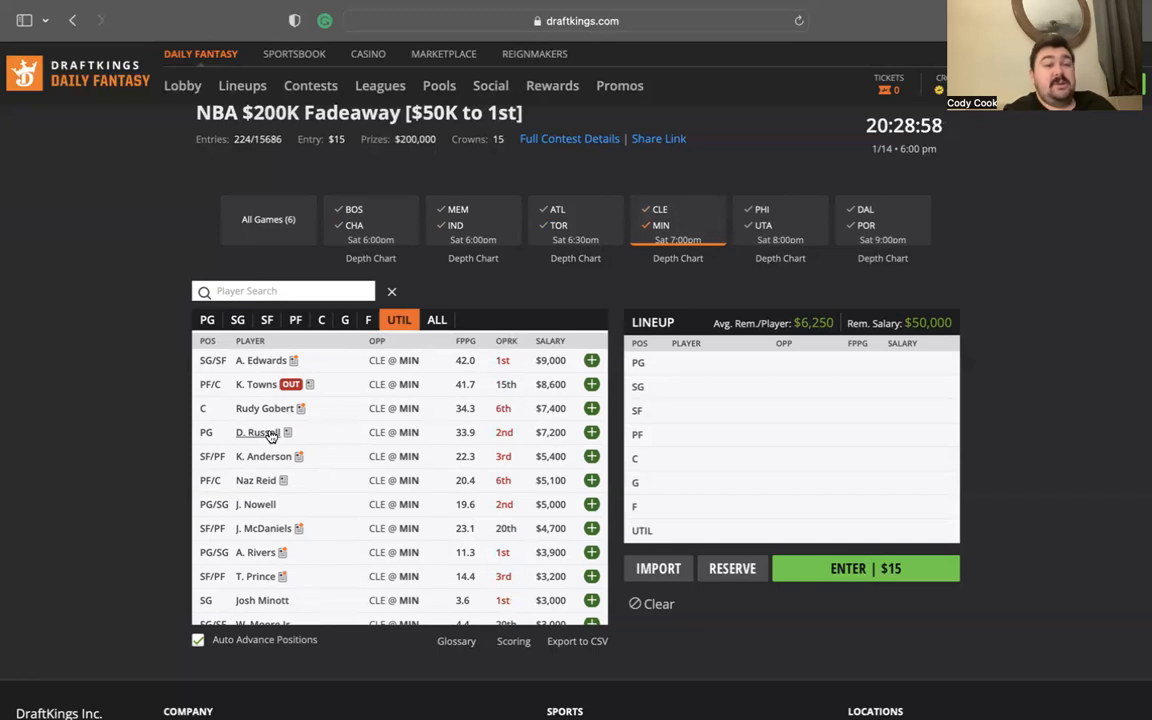
mouse_move(256, 432)
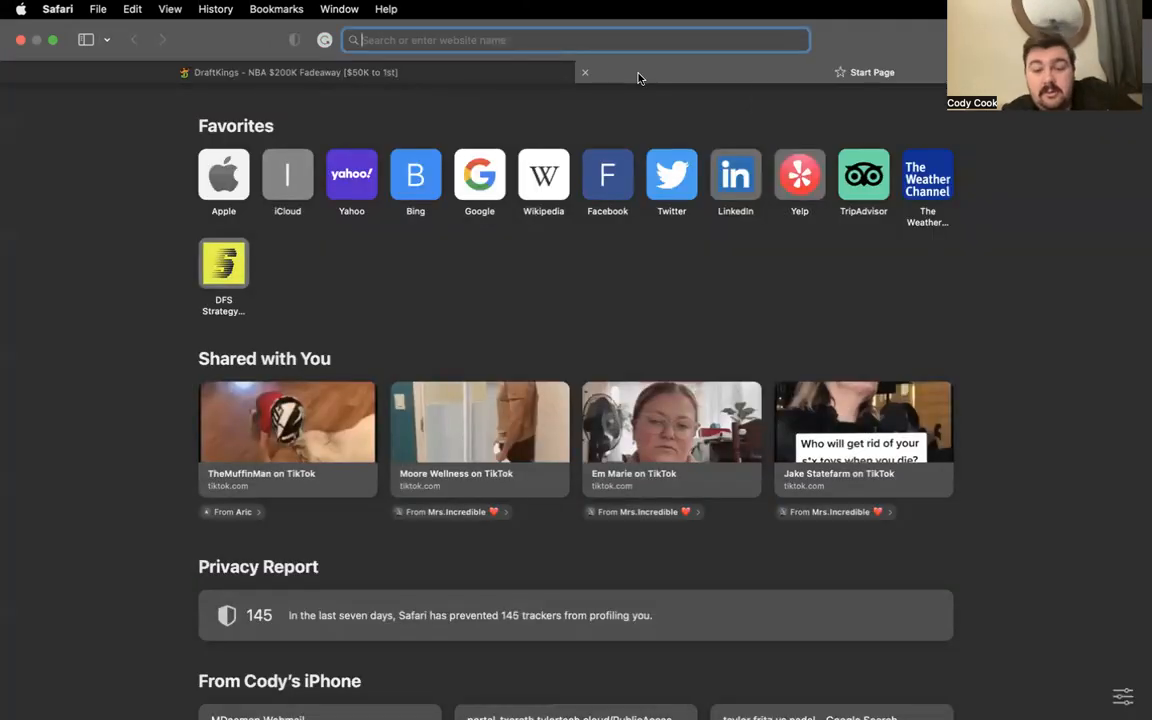
type("deangle")
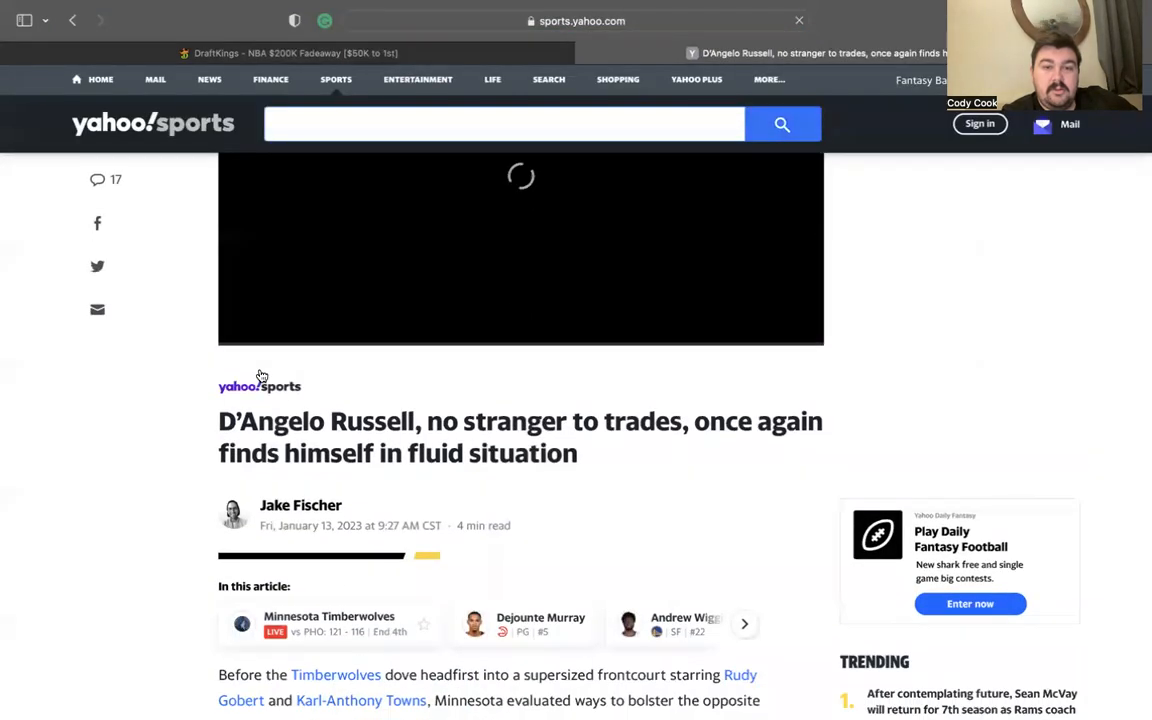
Scroll through the Russell trade article and expand the rest of the story.
scroll("down", 3)
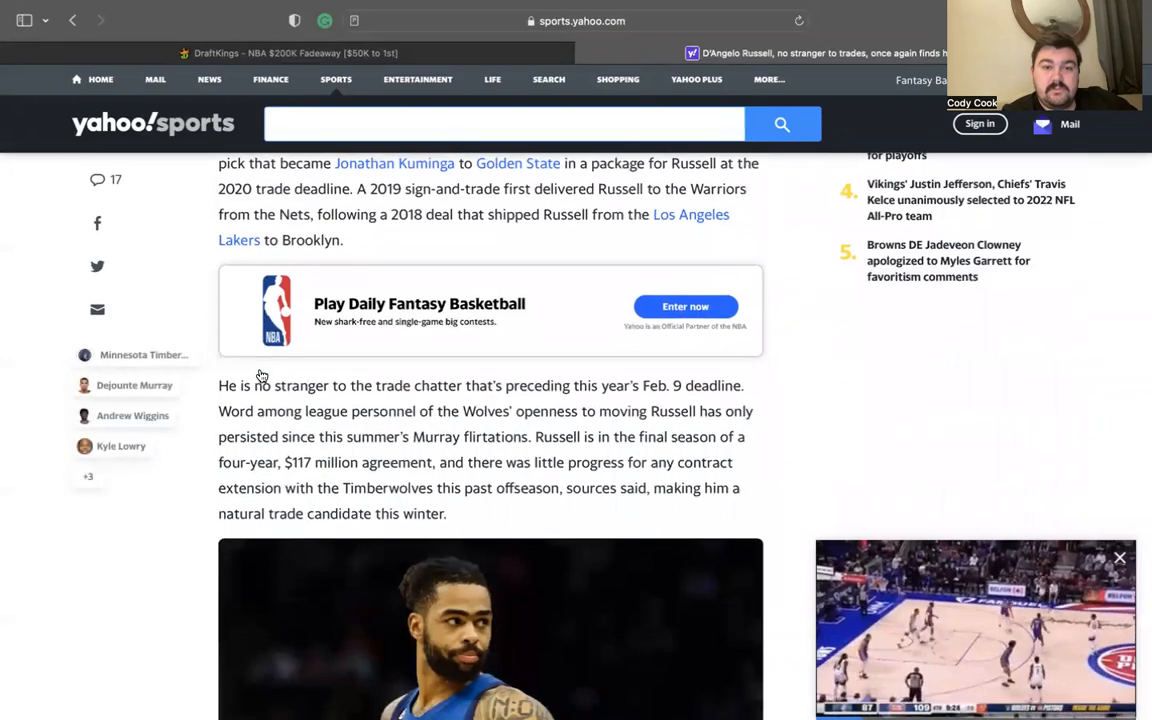
scroll("down", 3)
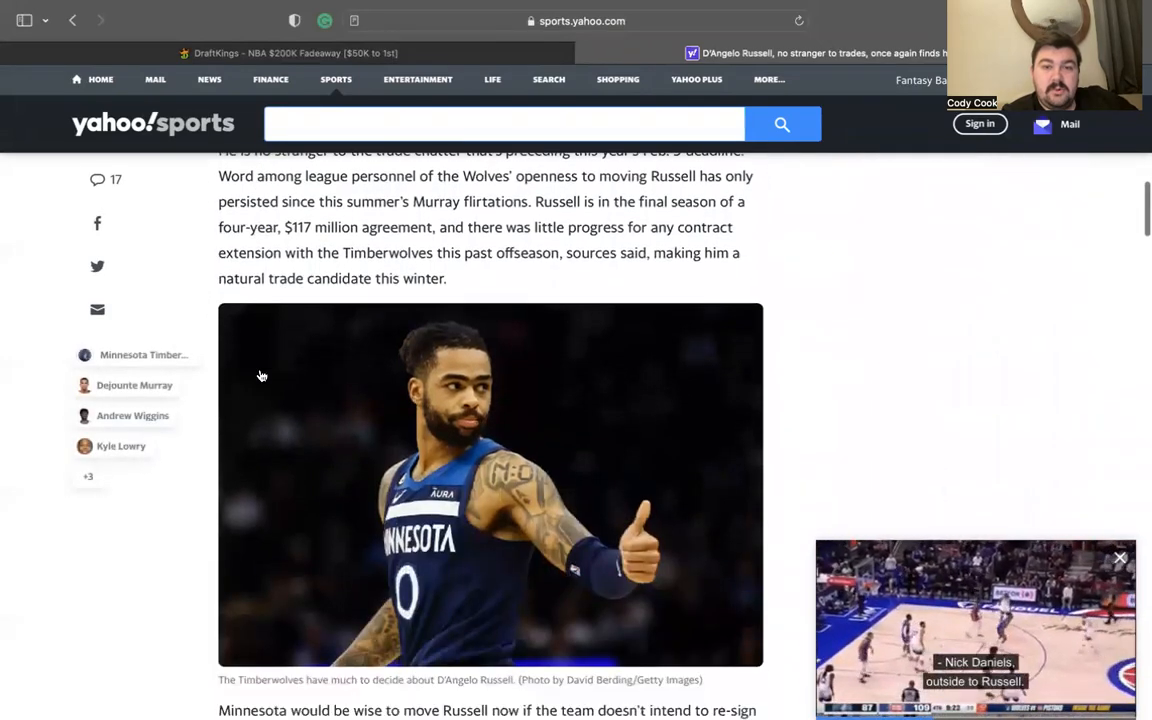
scroll("down", 3)
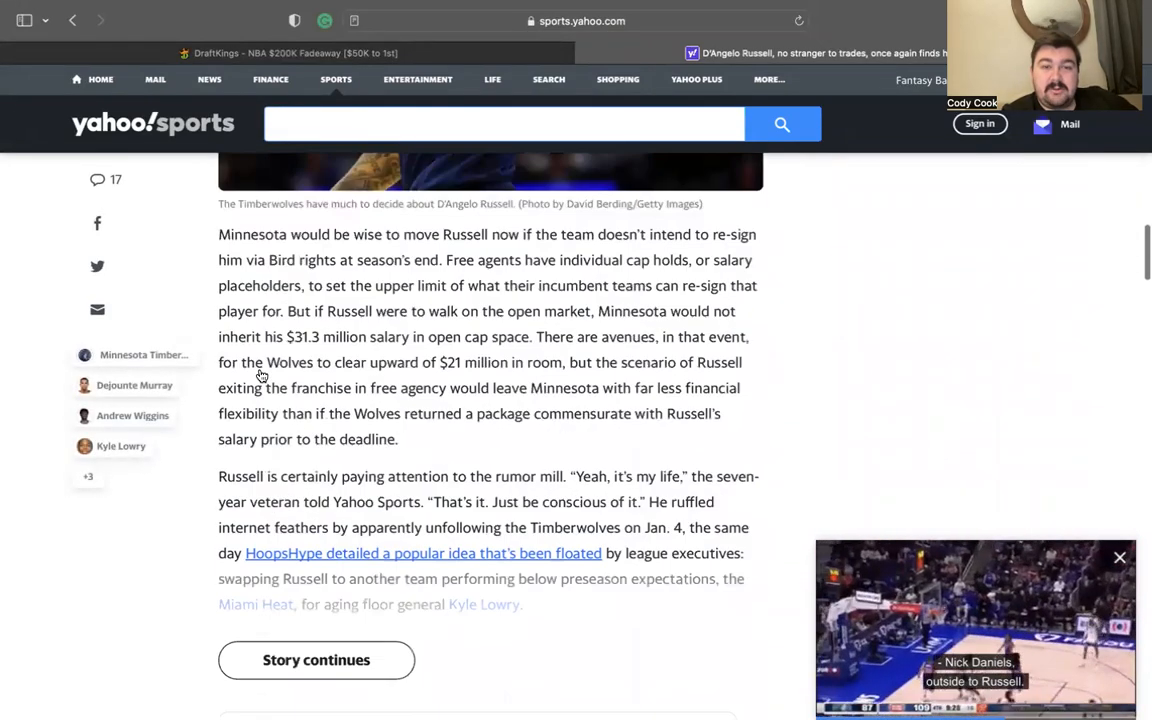
scroll("down", 3)
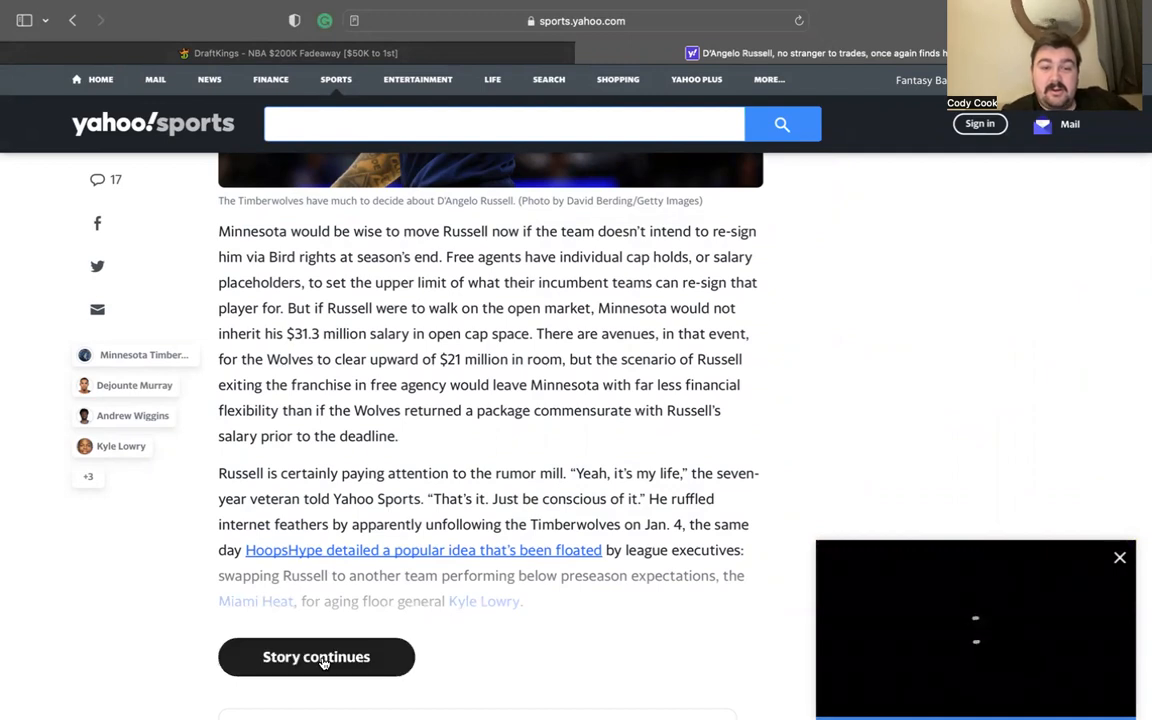
left_click(316, 657)
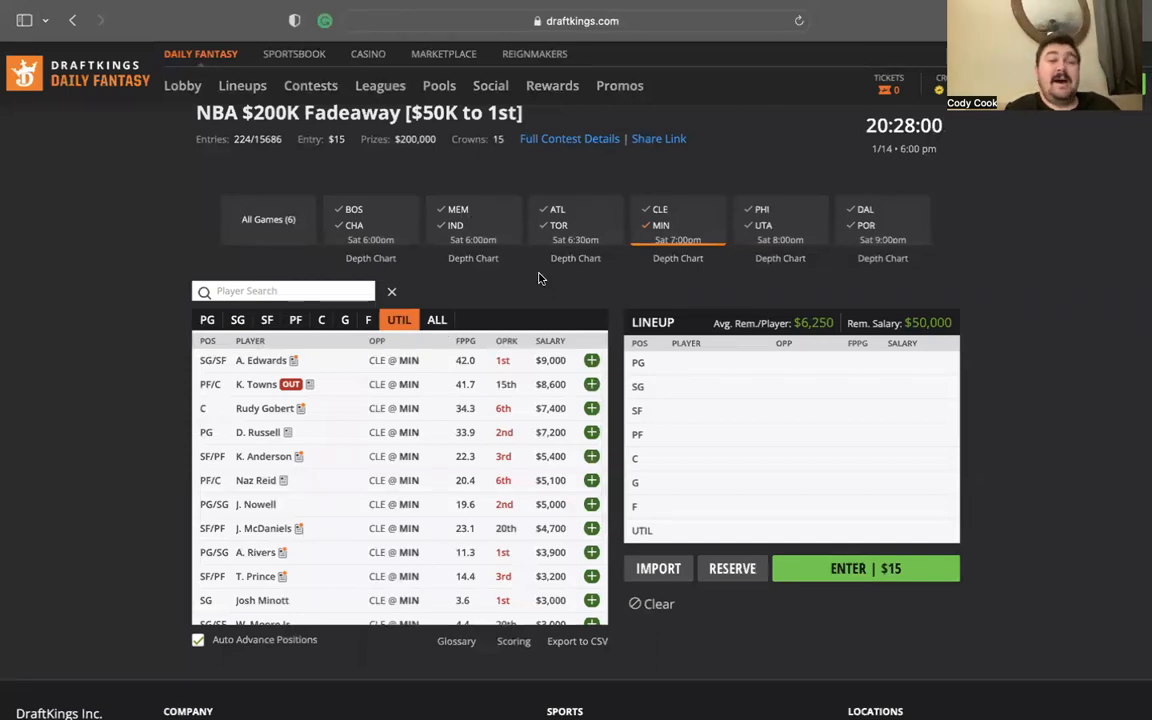
Show Philadelphia players and review James Harden's and Tobias Harris's profiles.
left_click(780, 220)
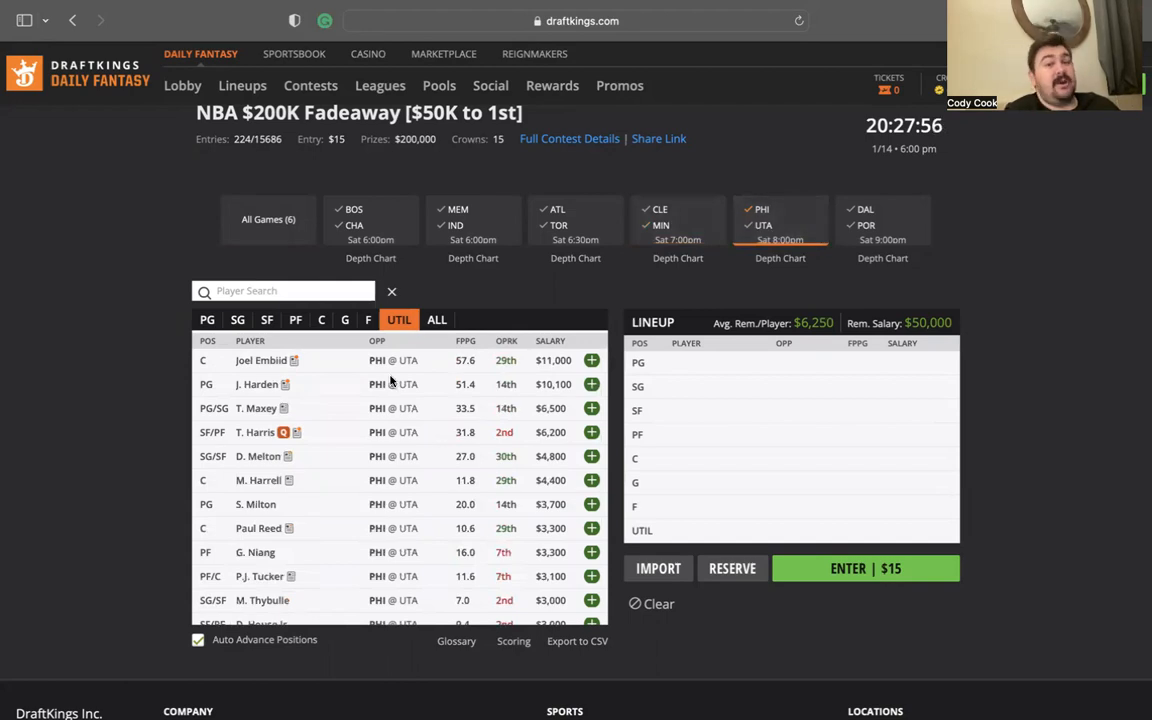
mouse_move(770, 225)
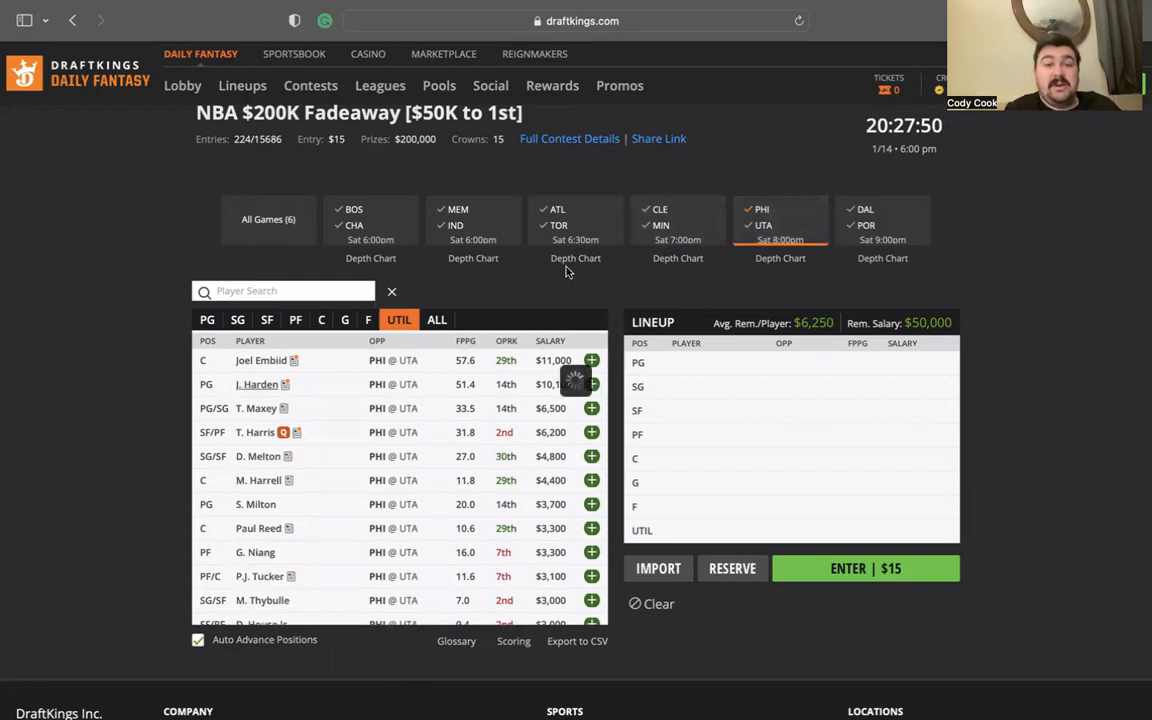
left_click(256, 384)
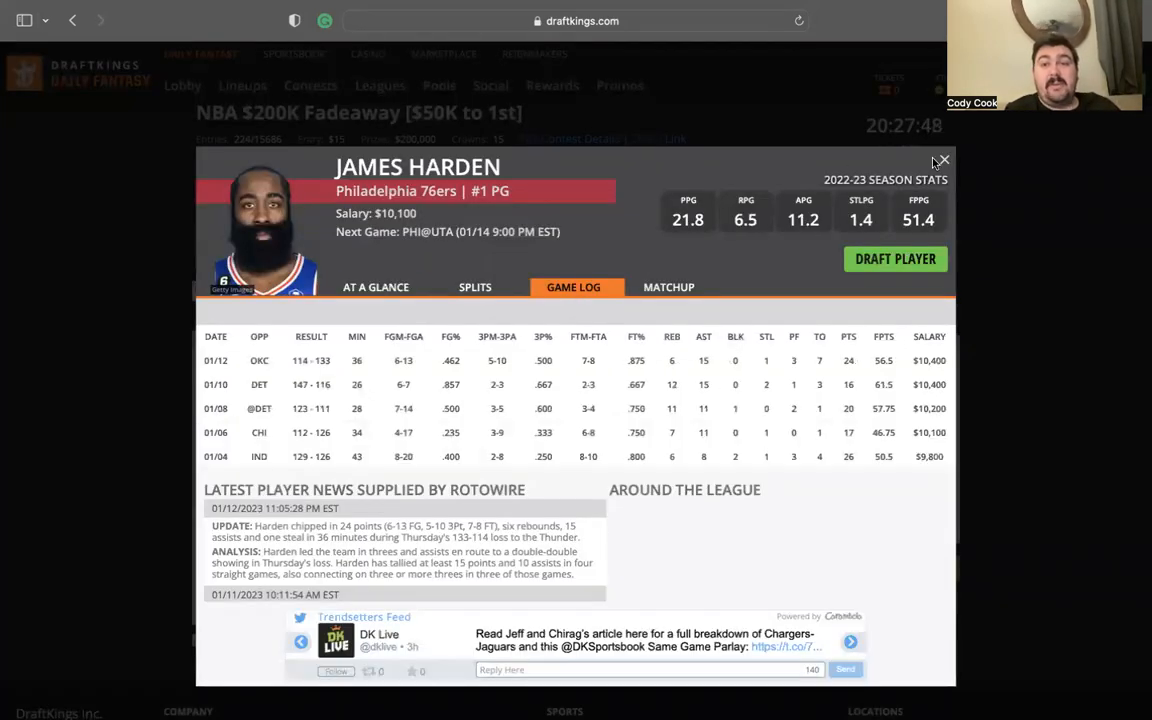
left_click(941, 160)
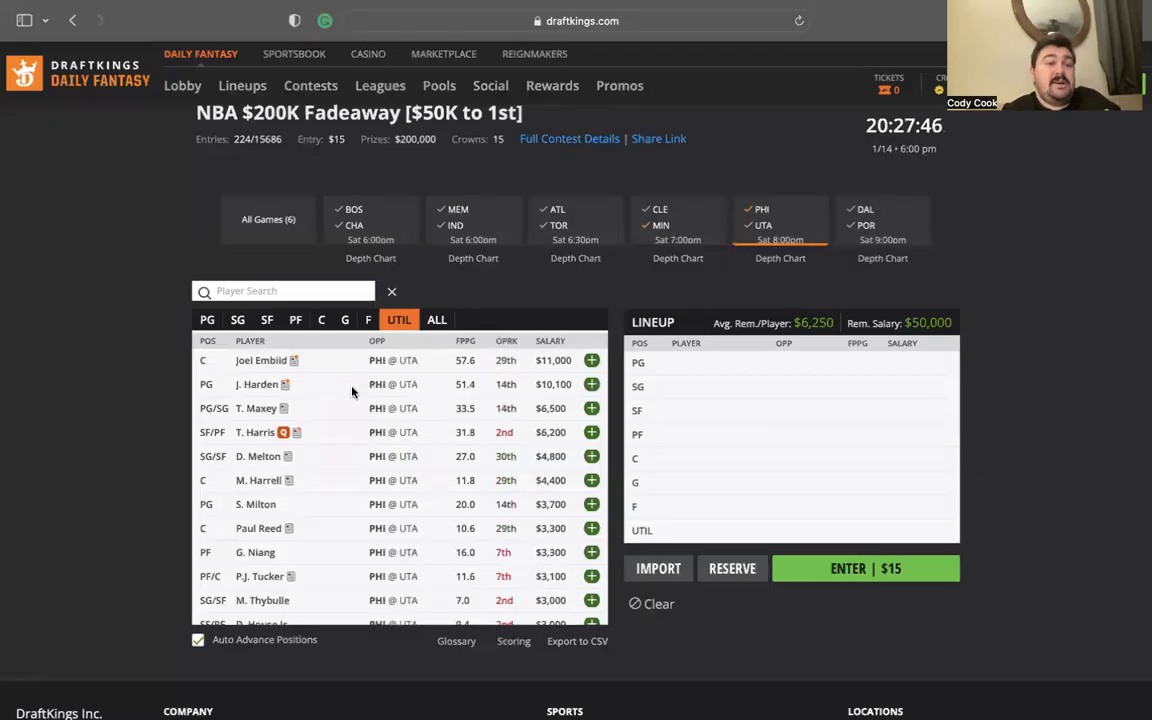
left_click(255, 432)
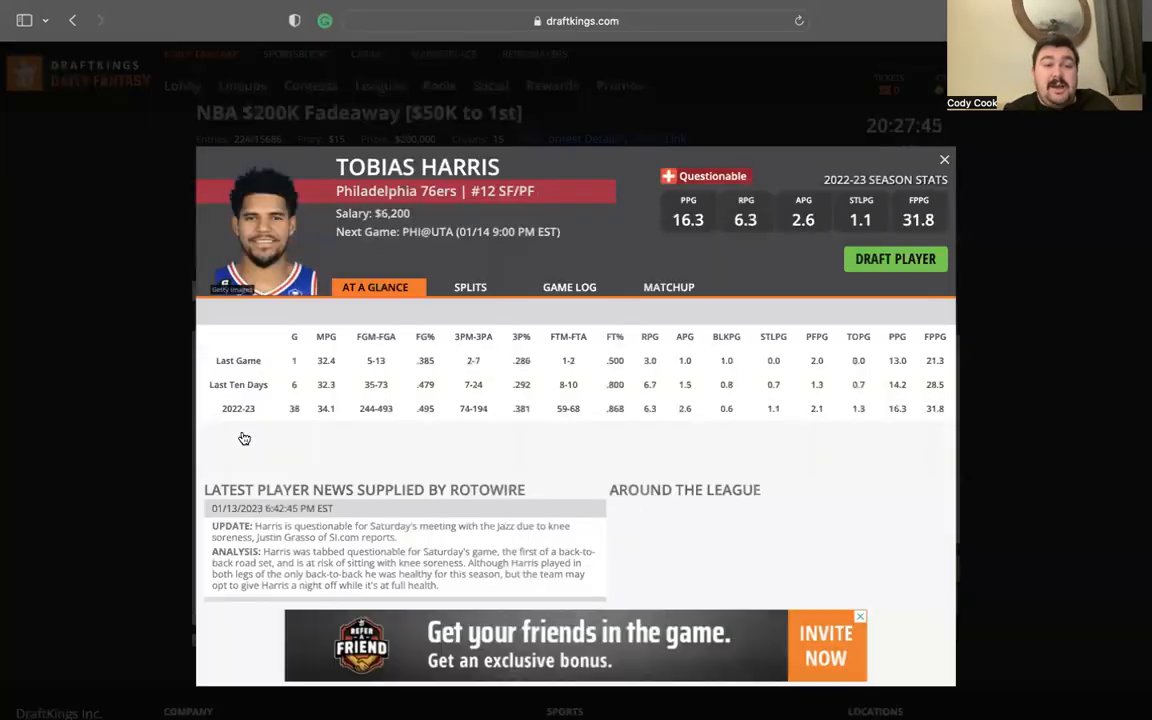
left_click(943, 159)
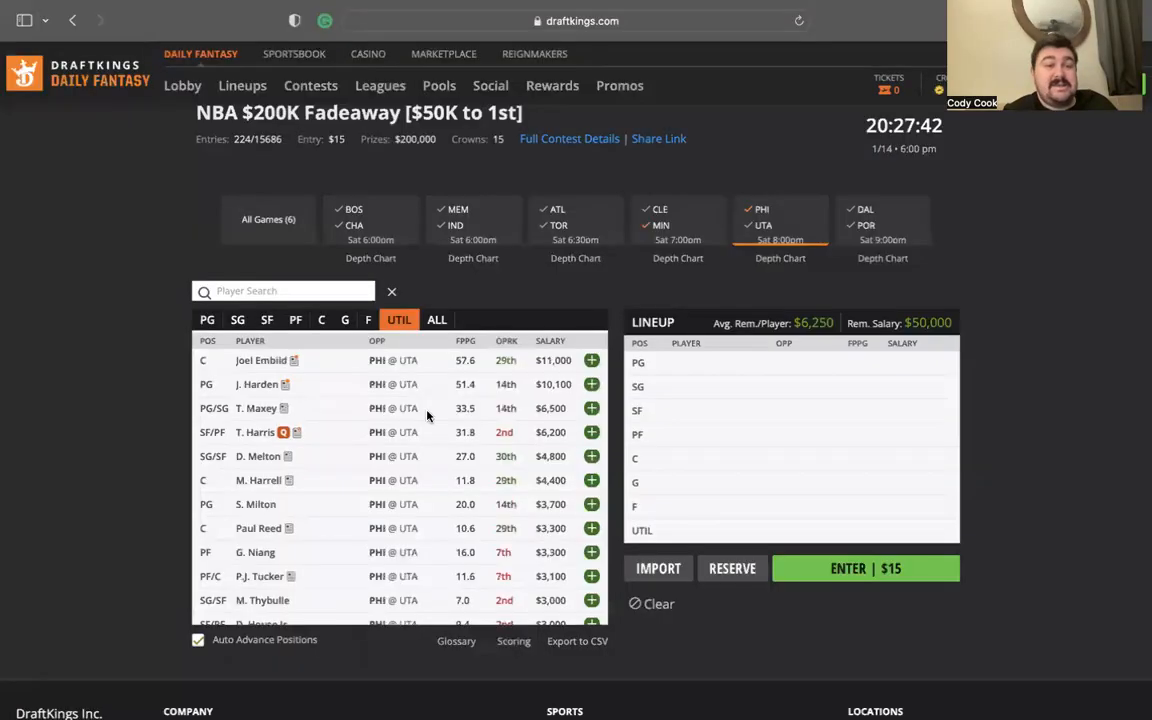
Check Mike Conley's status, then filter the pool to DAL @ POR.
scroll("down", 3)
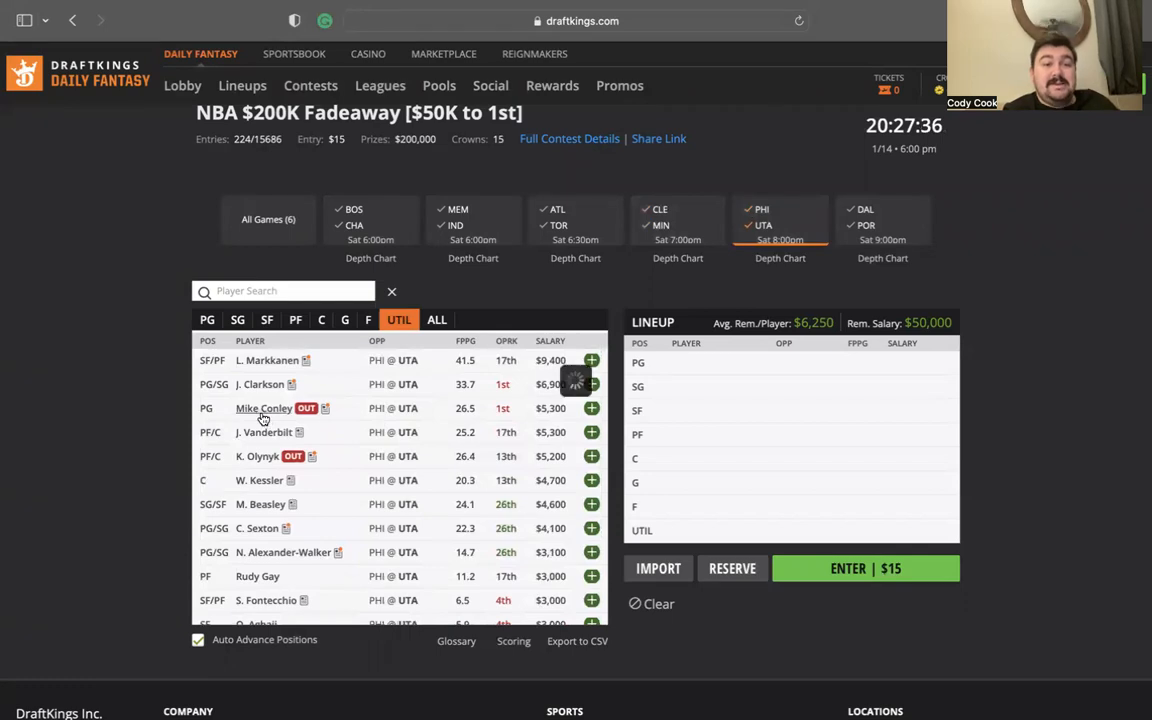
left_click(263, 408)
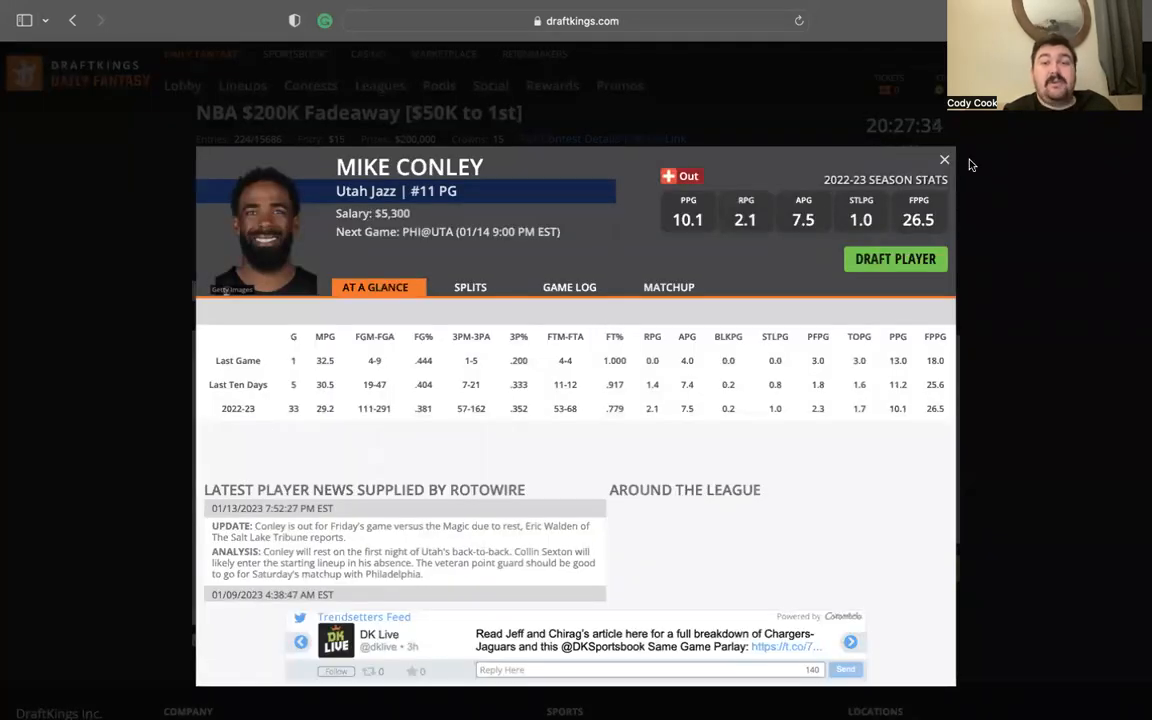
left_click(943, 159)
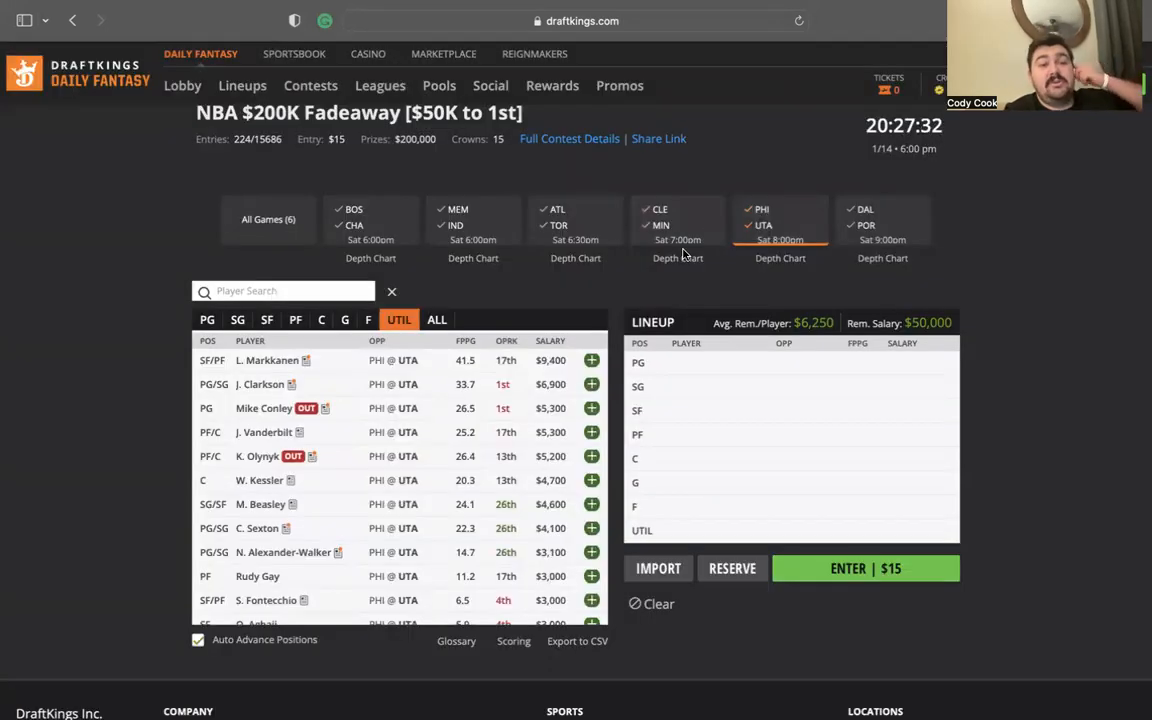
scroll("down", 3)
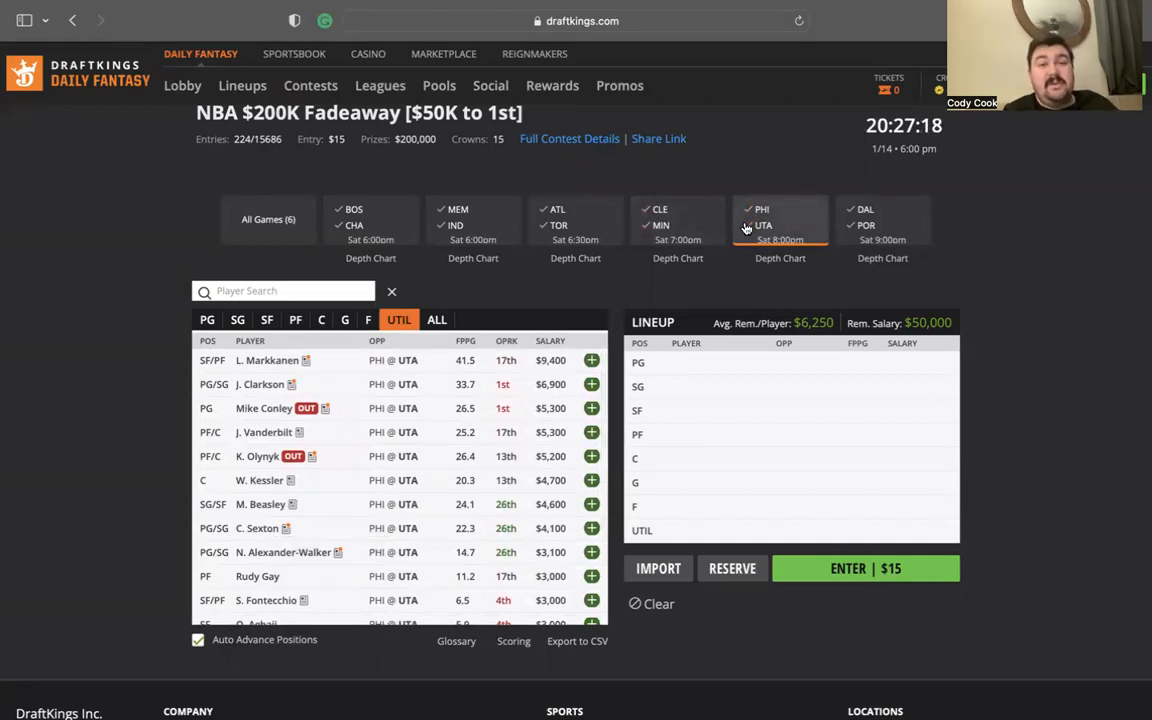
mouse_move(713, 250)
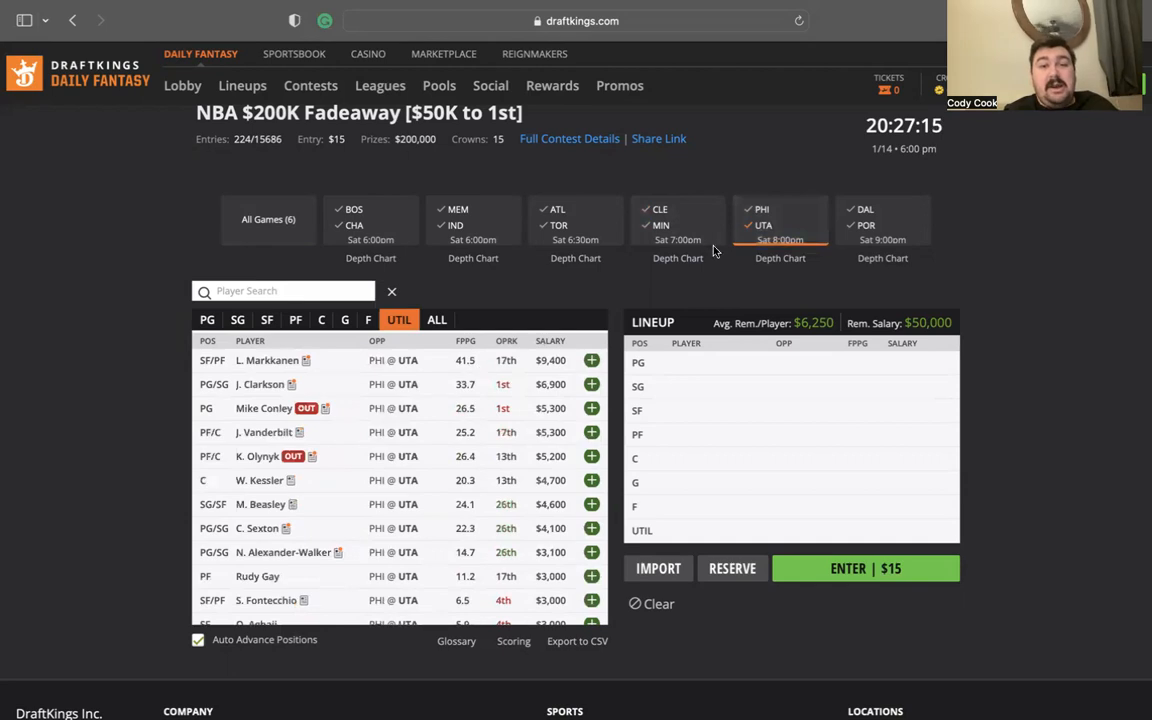
left_click(882, 224)
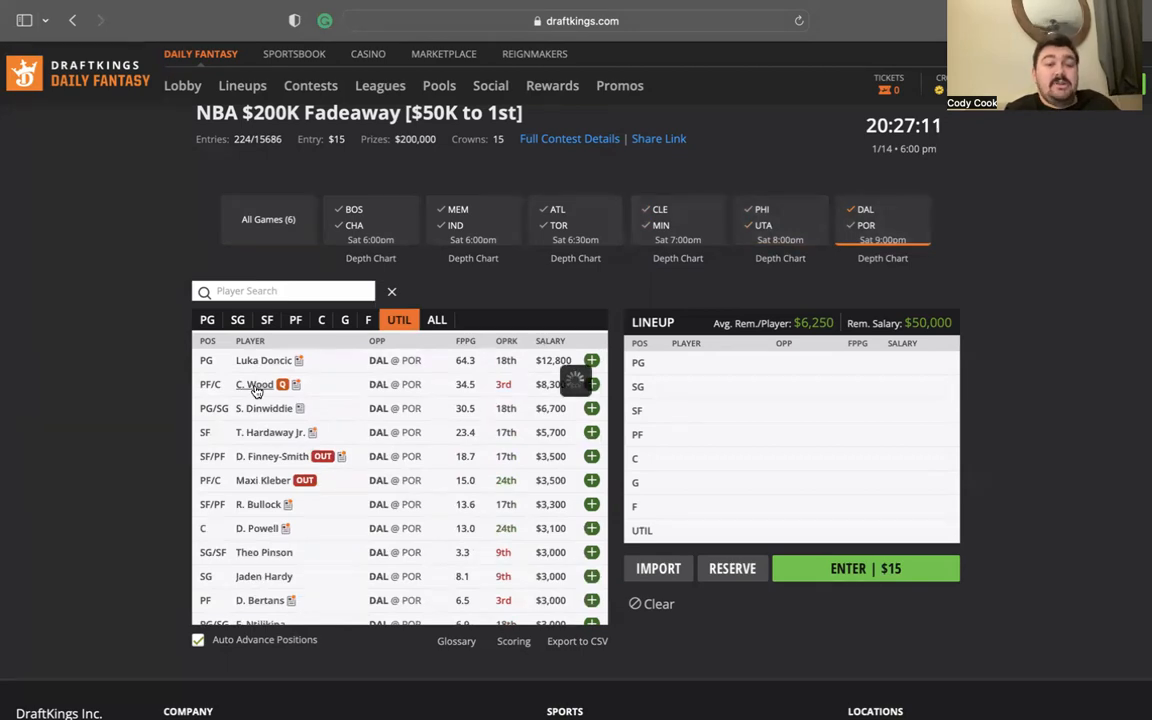
Review the profiles of Christian Wood, Reggie Bullock and Damian Lillard.
left_click(254, 384)
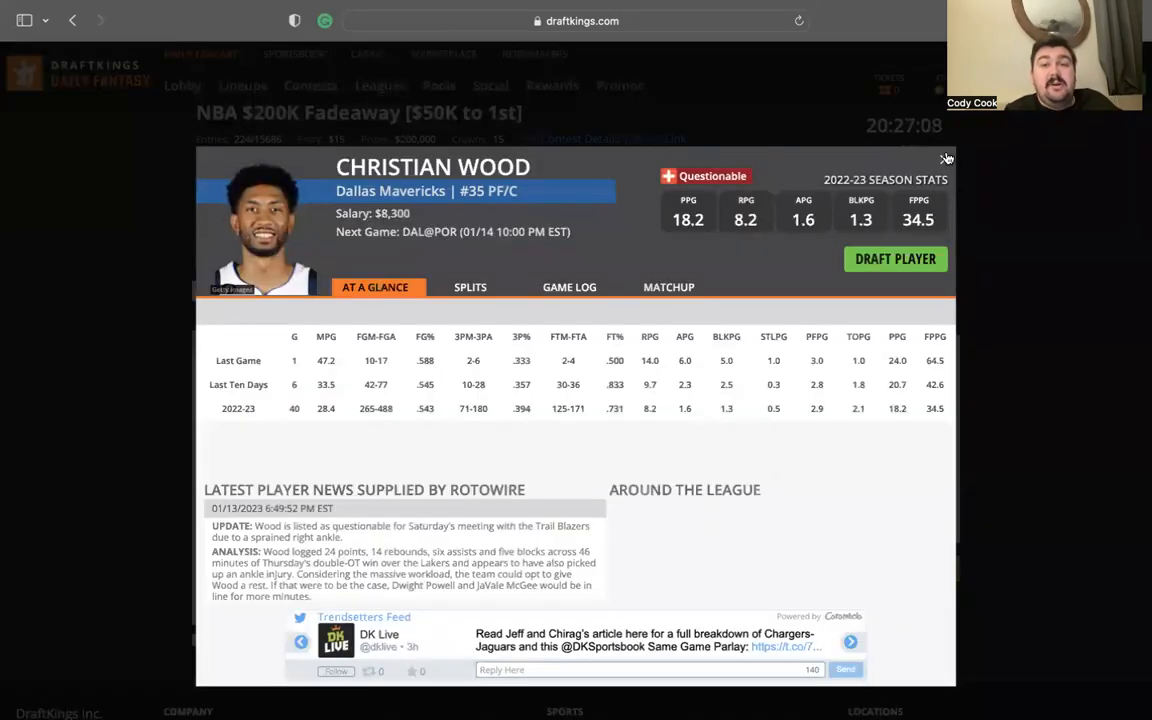
left_click(945, 158)
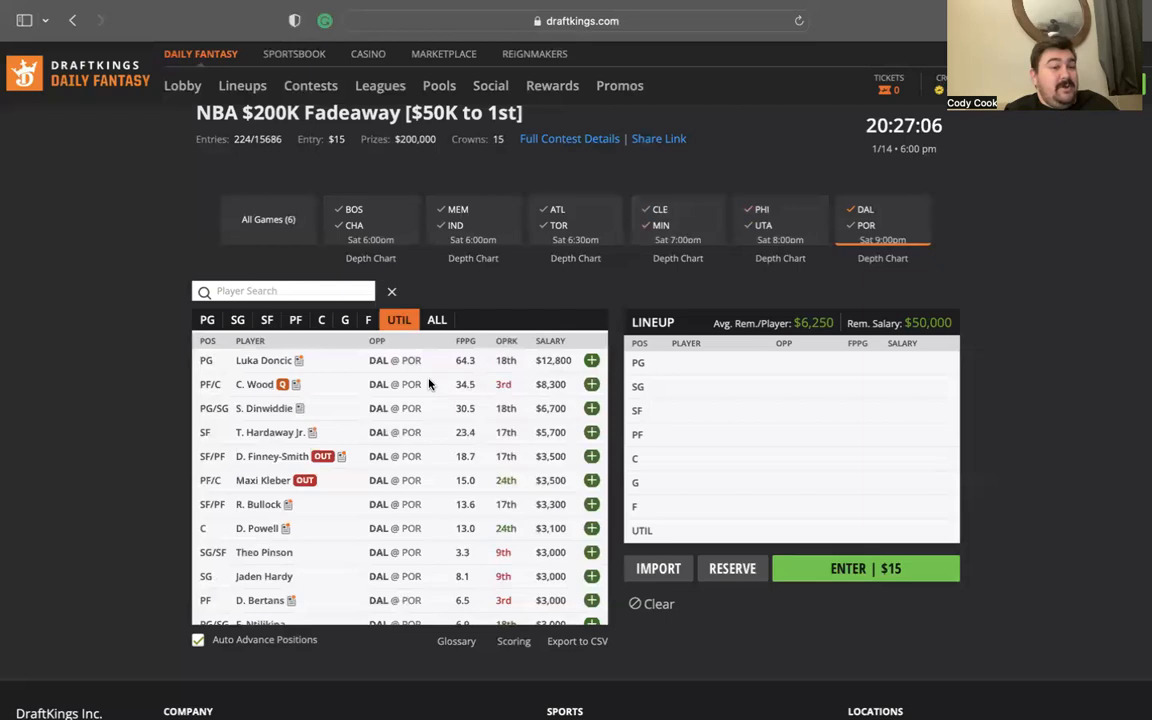
mouse_move(267, 517)
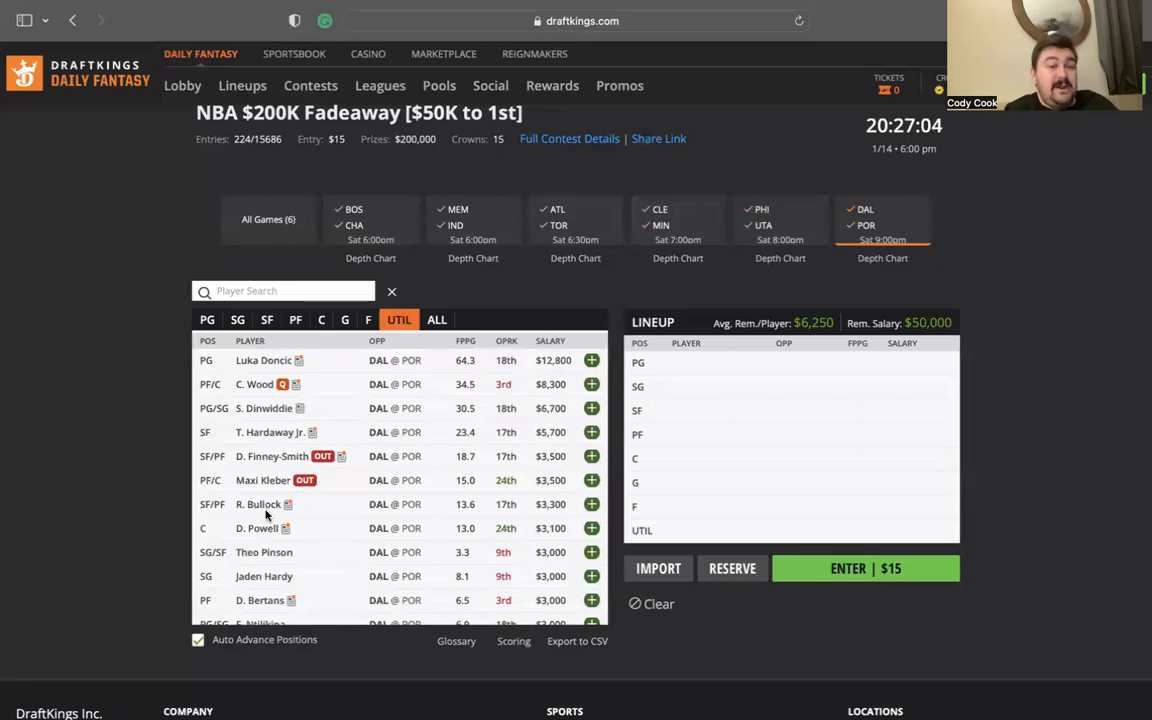
left_click(258, 504)
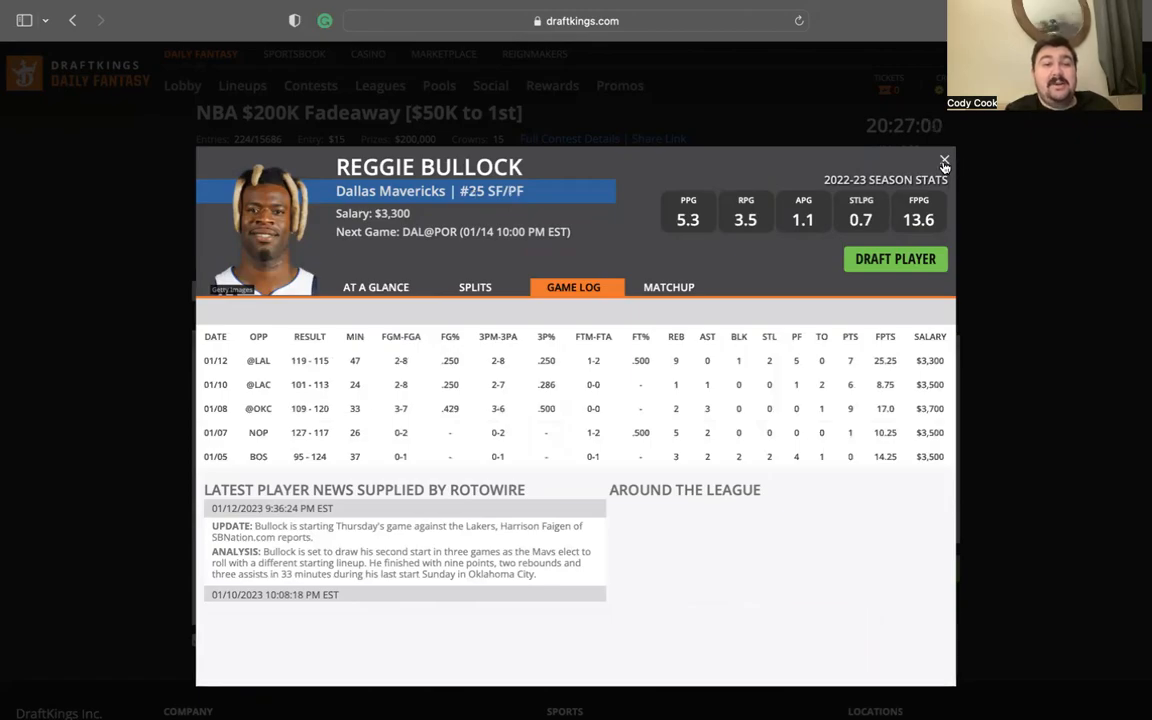
left_click(943, 160)
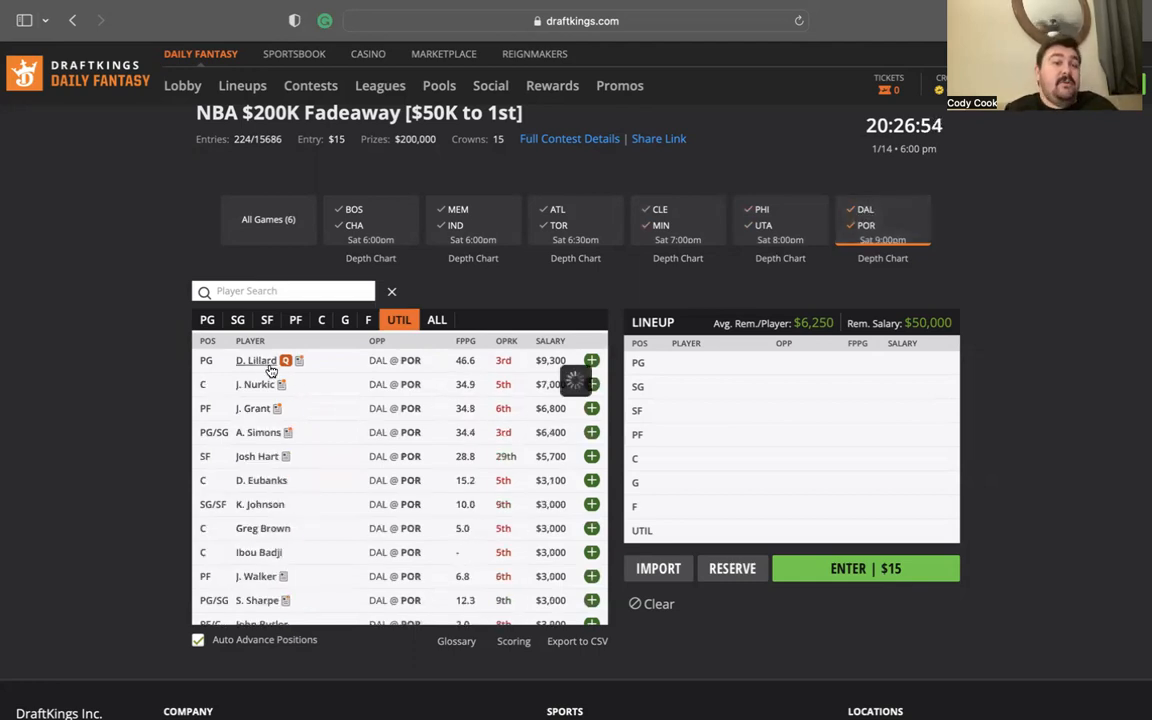
left_click(256, 360)
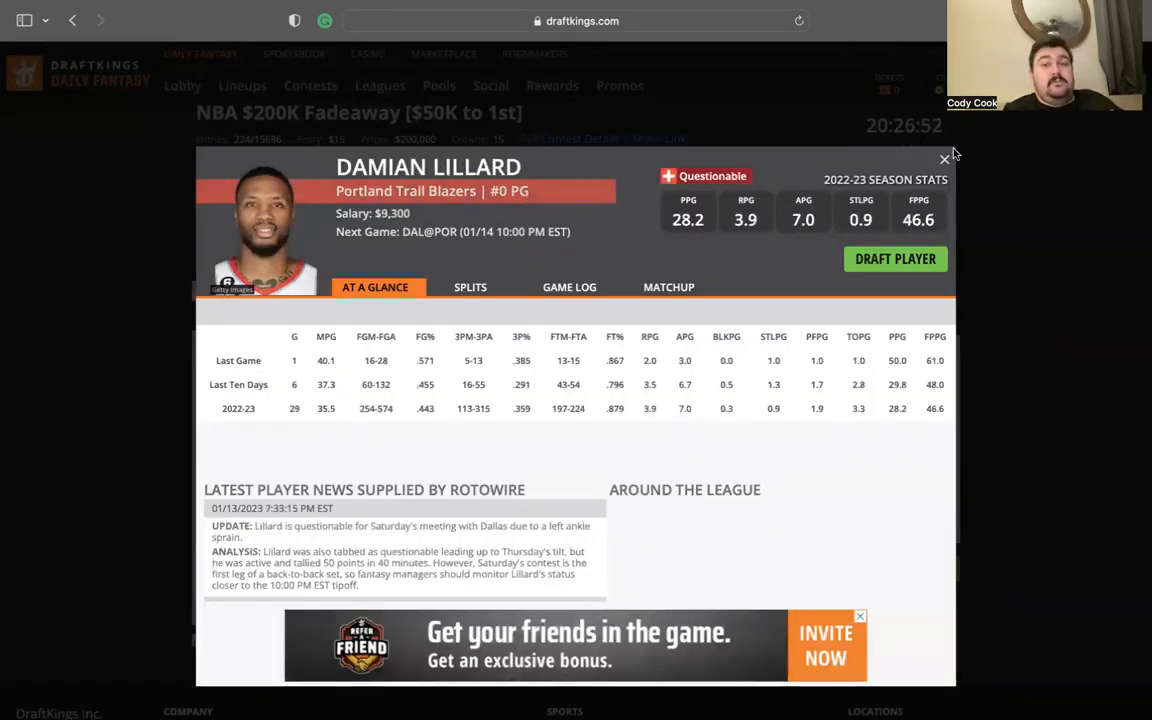
left_click(943, 159)
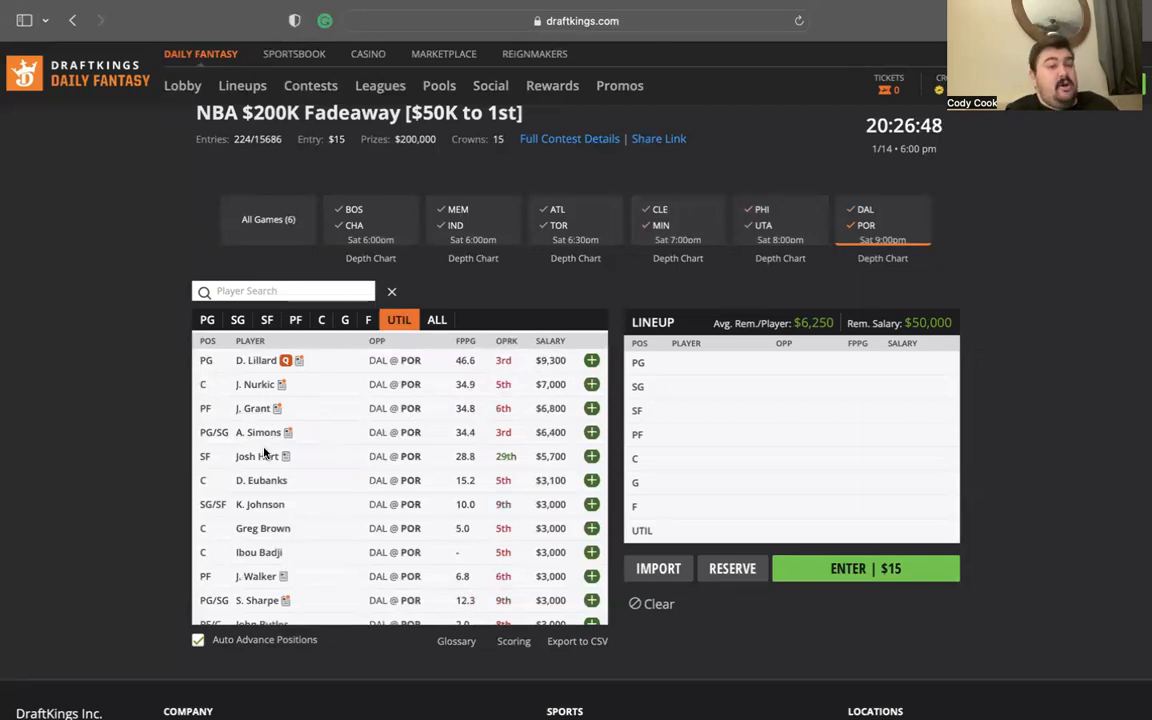
mouse_move(260, 400)
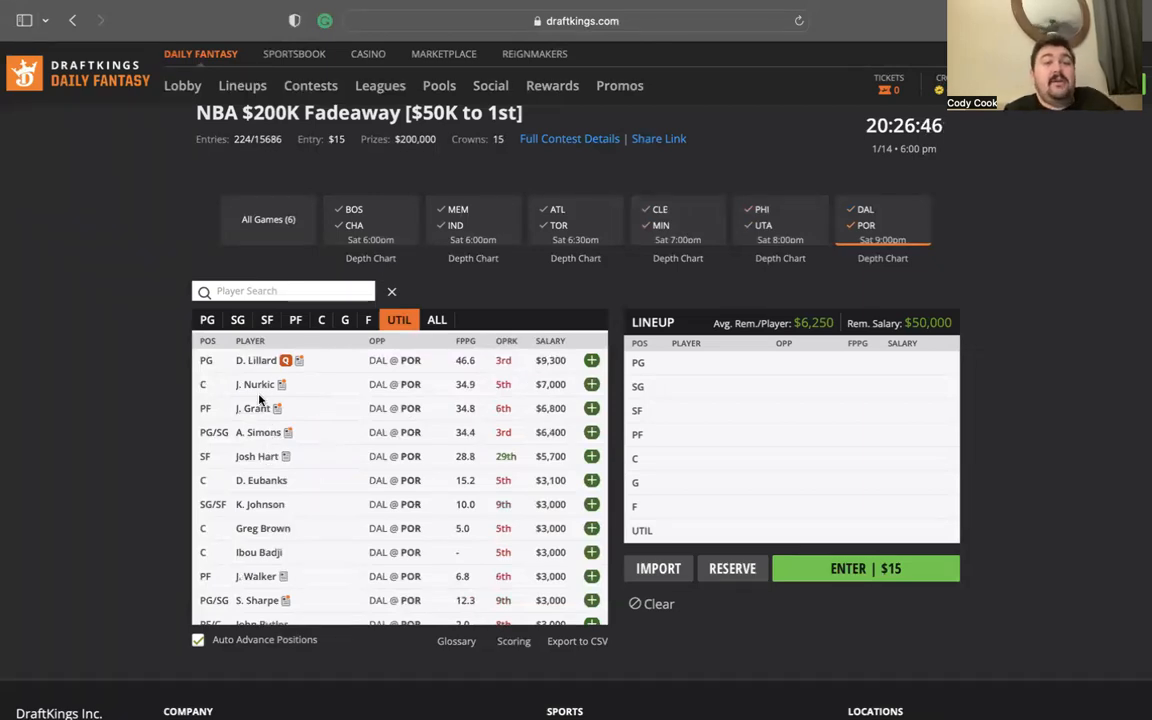
mouse_move(283, 468)
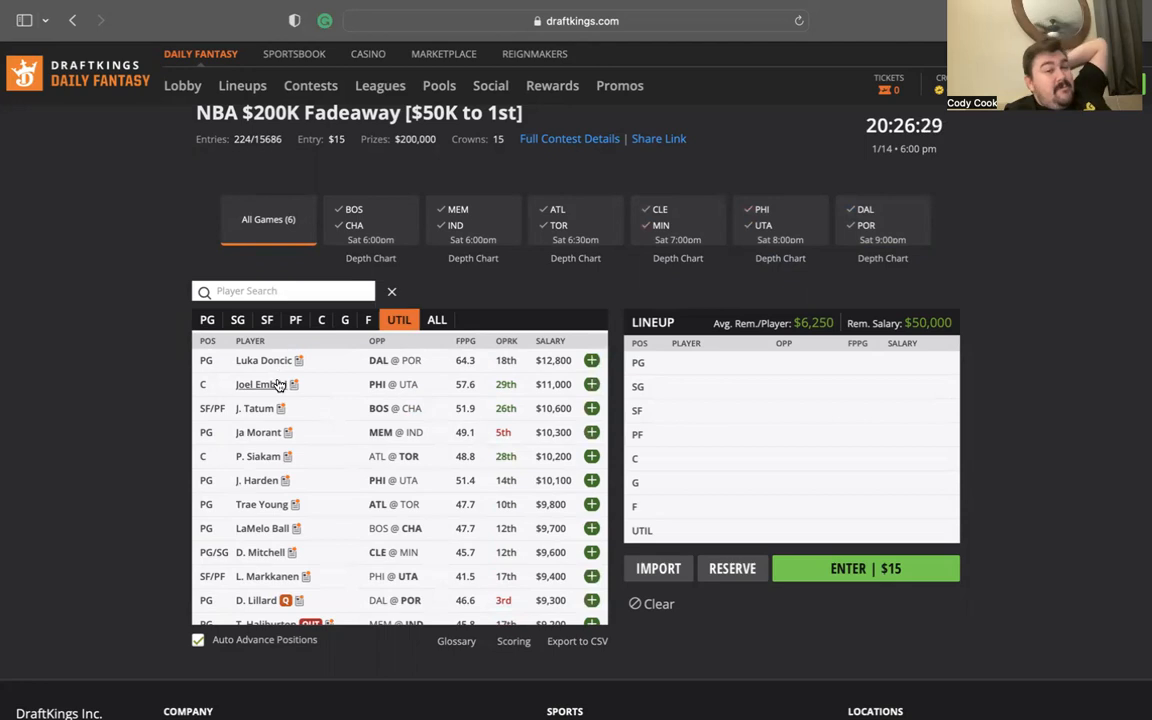
mouse_move(270, 384)
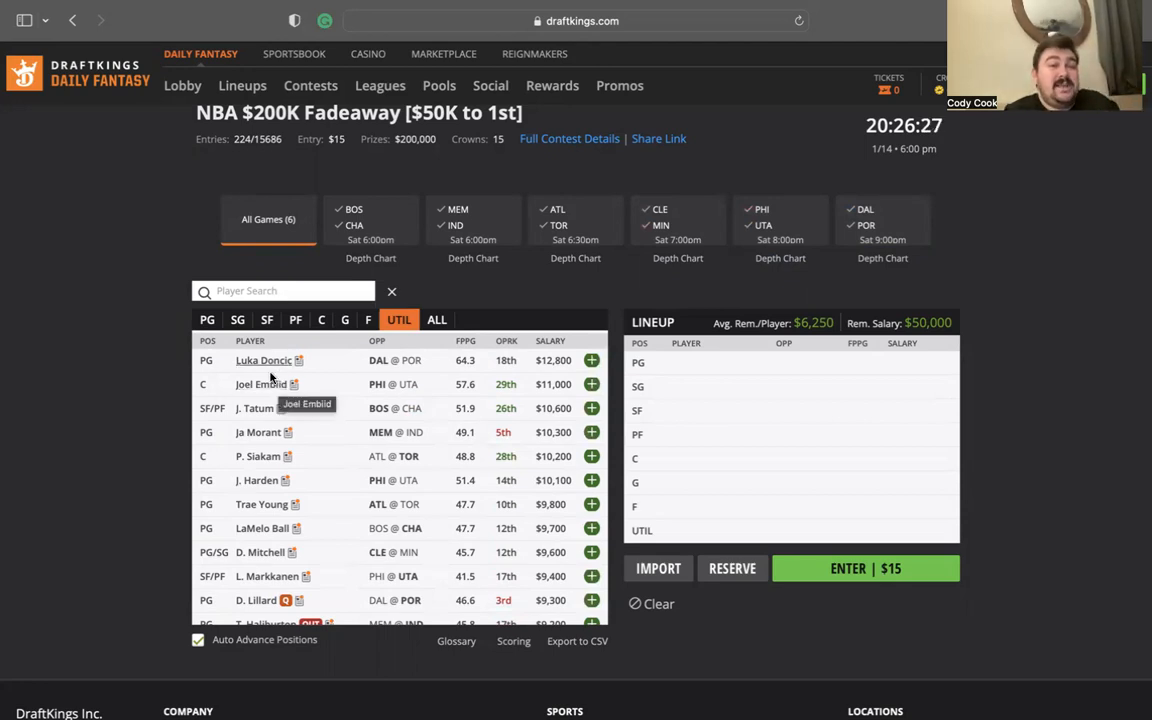
mouse_move(287, 421)
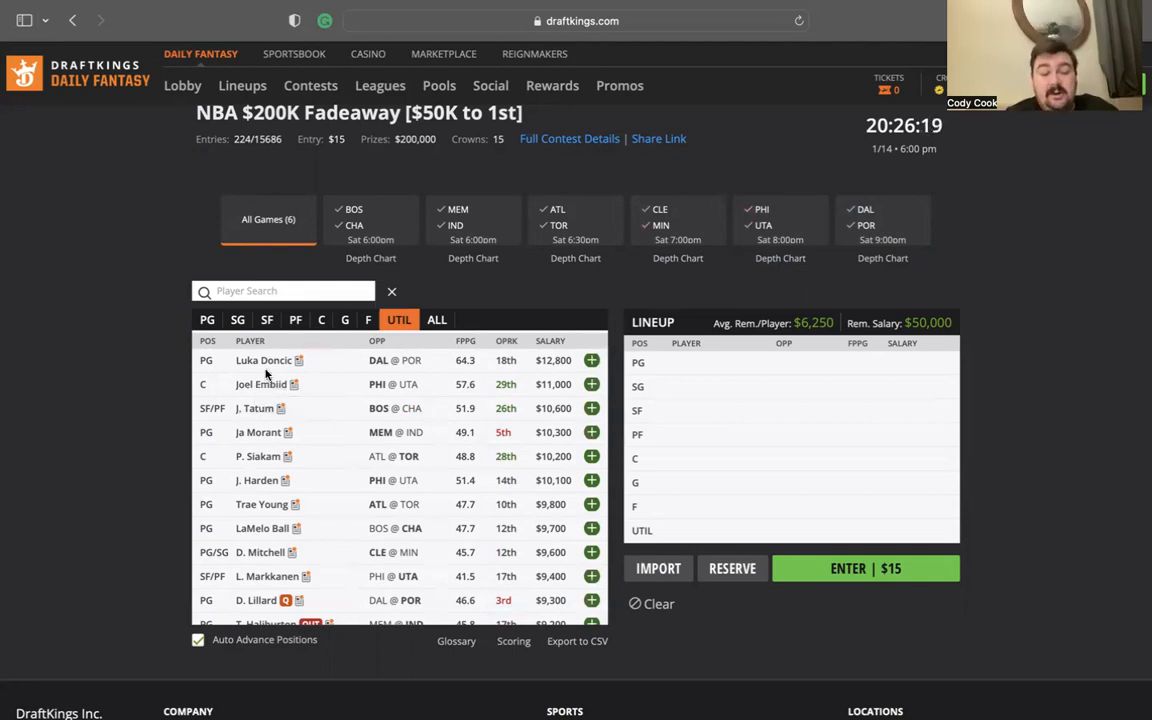
Scroll through the full six-game player pool.
scroll("down", 3)
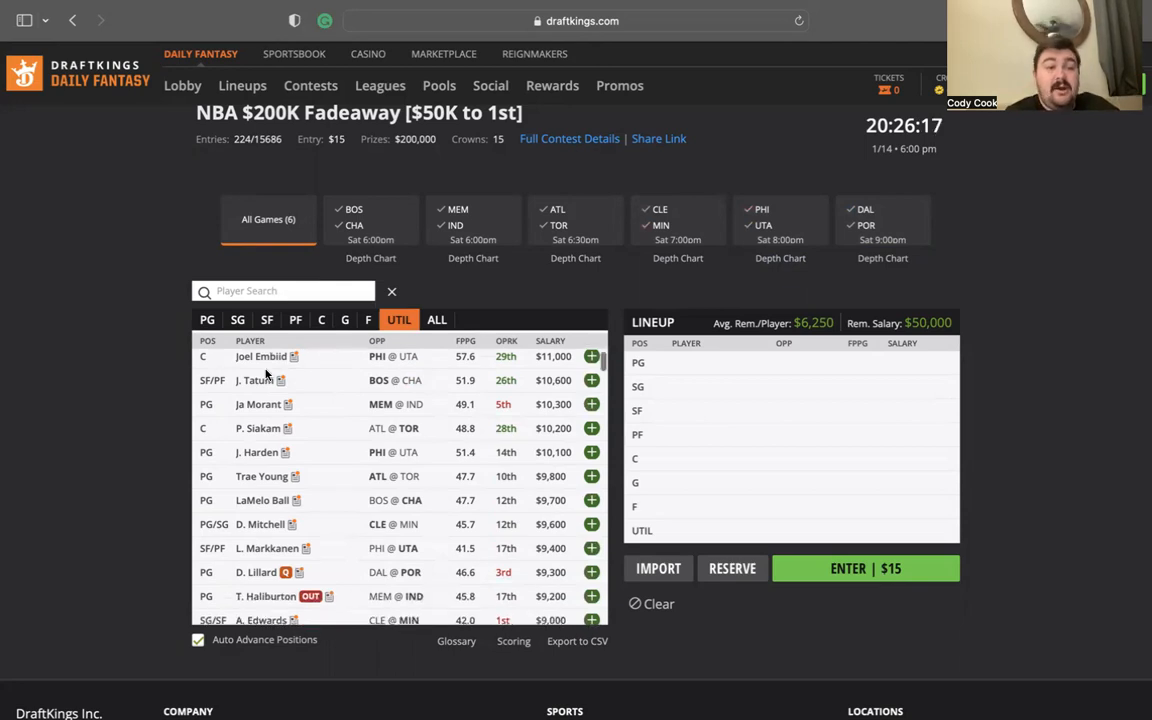